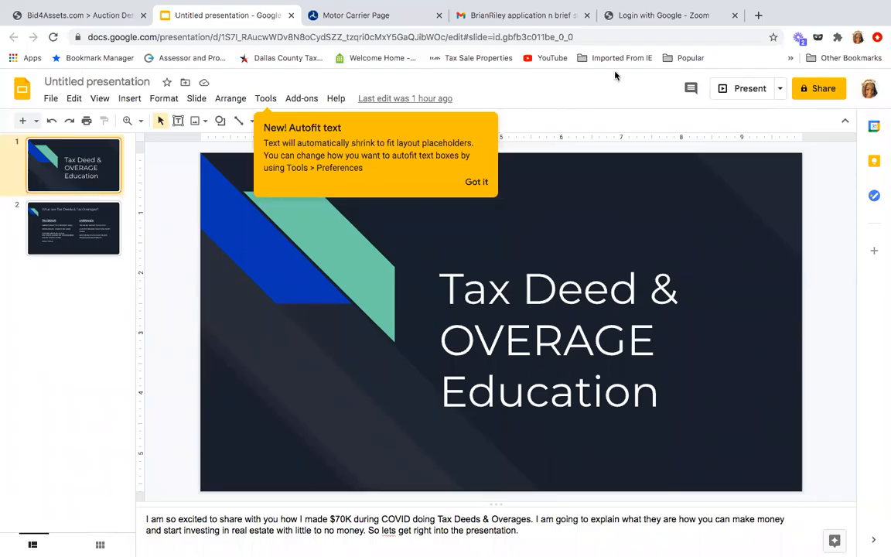
# - Show the second slide, 'What are Tax Deeds & Tax Overages?'
pyautogui.click(749, 88)
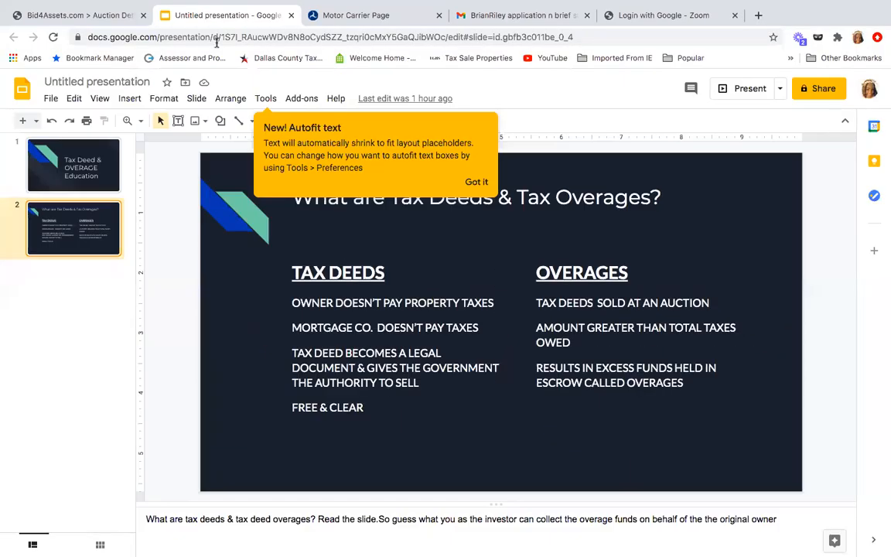
# - Return from the Sacramento County parcel listing to the Bid4Assets home page with the state map
pyautogui.click(78, 15)
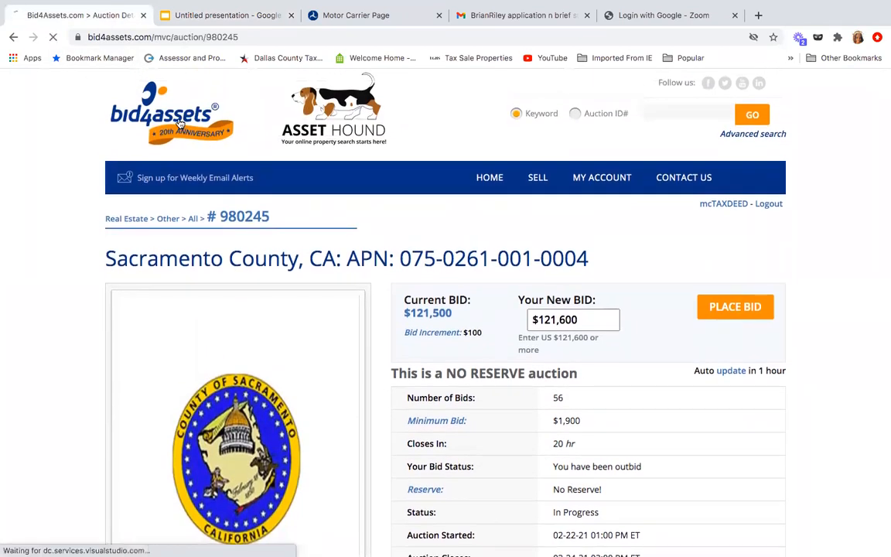
pyautogui.click(158, 111)
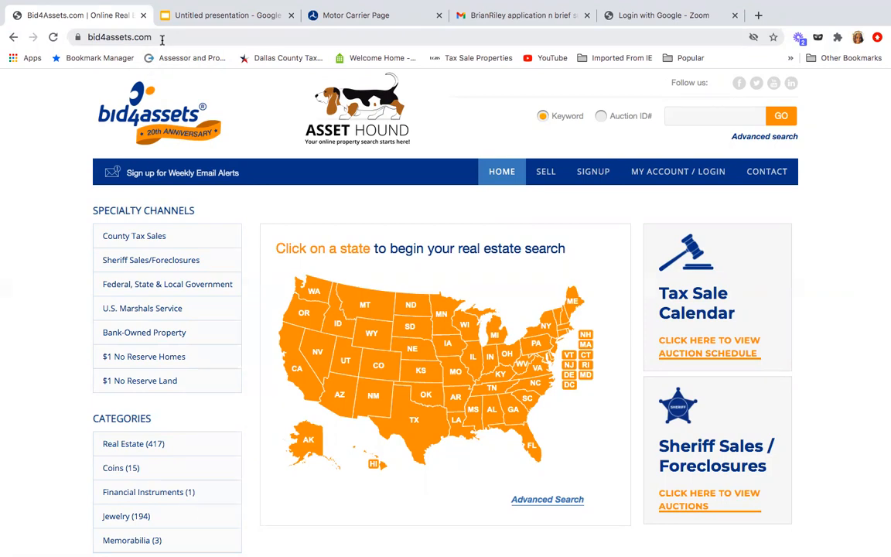
pyautogui.moveTo(167, 285)
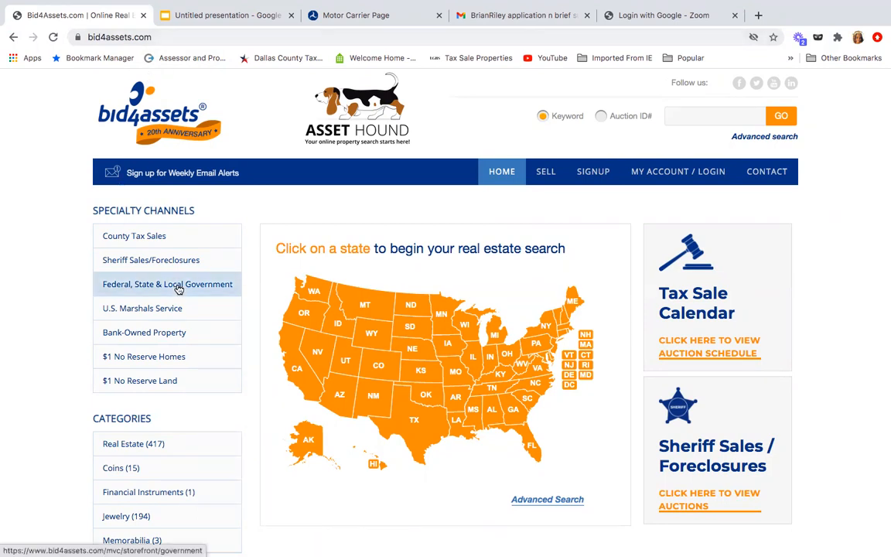
pyautogui.moveTo(303, 313)
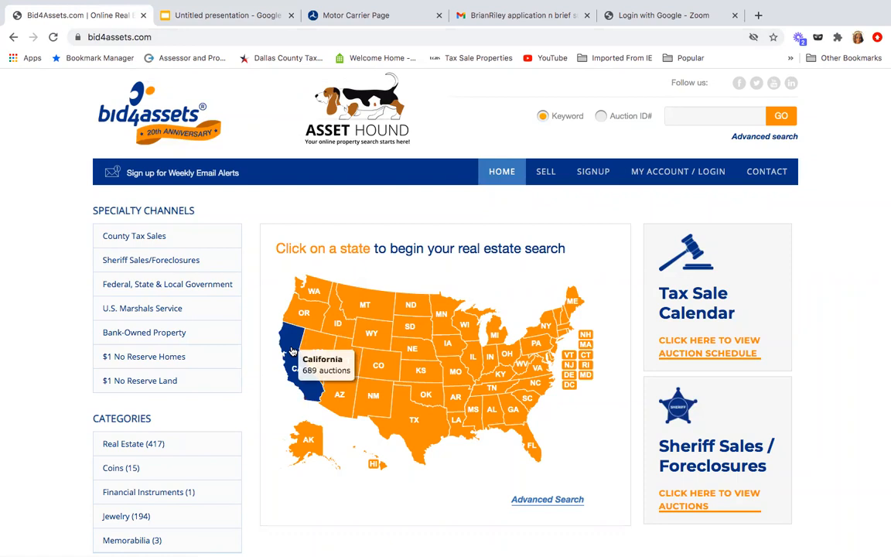
pyautogui.moveTo(340, 394)
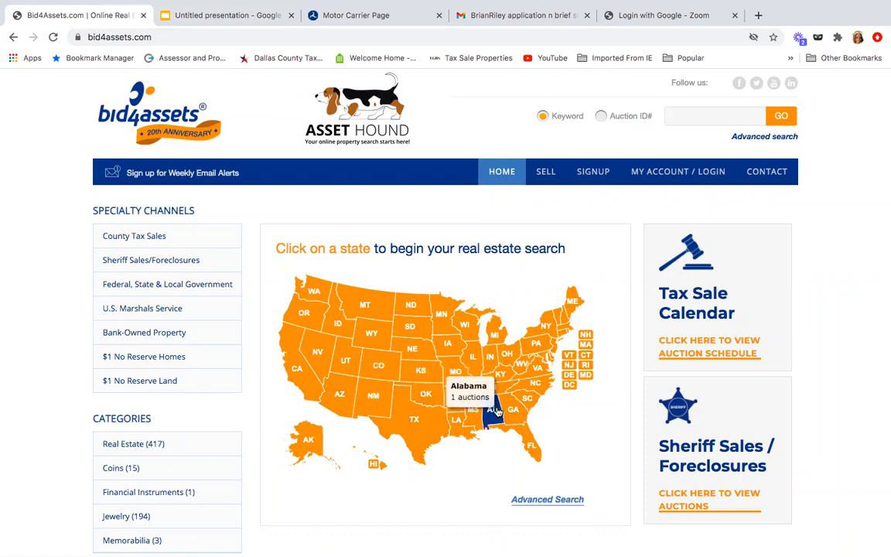
pyautogui.moveTo(510, 410)
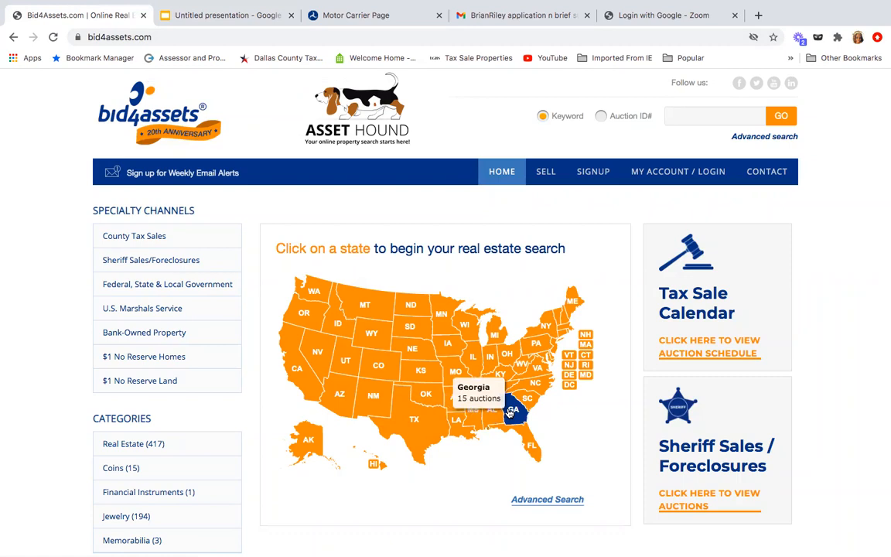
pyautogui.moveTo(529, 441)
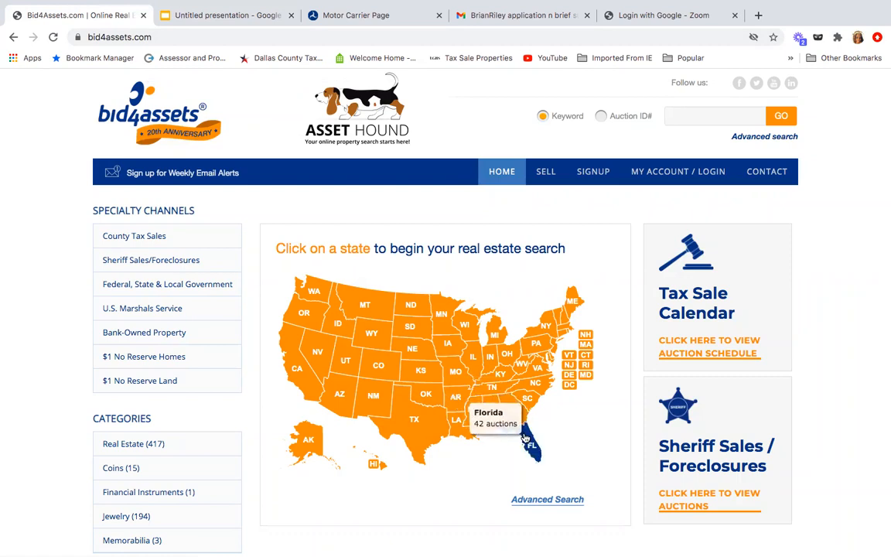
pyautogui.moveTo(414, 419)
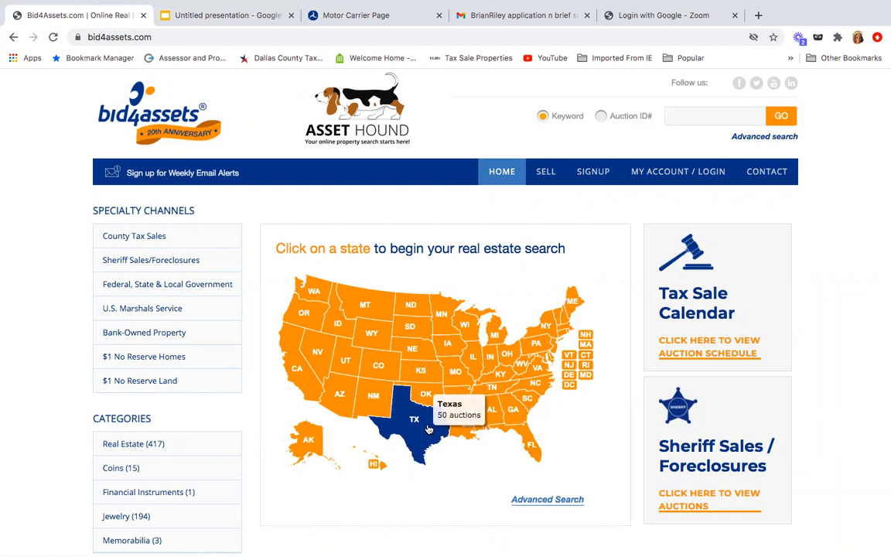
pyautogui.moveTo(374, 396)
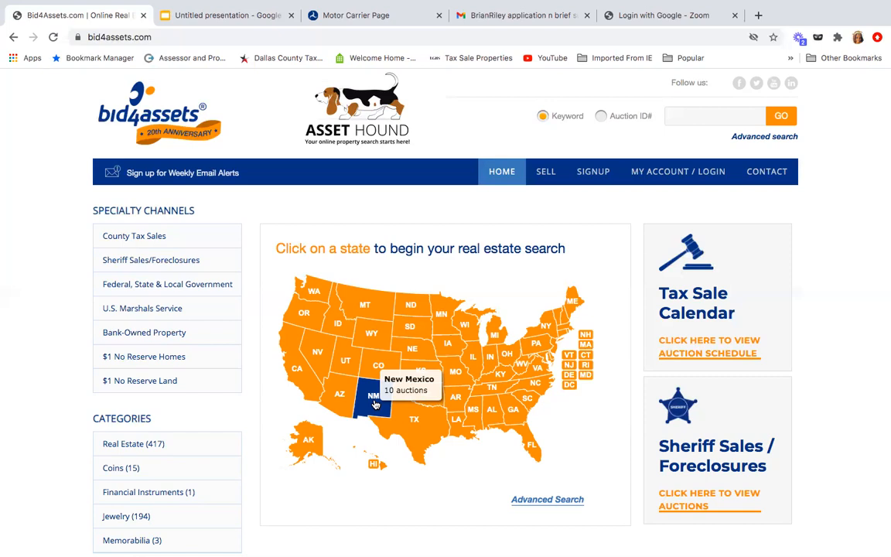
pyautogui.moveTo(199, 244)
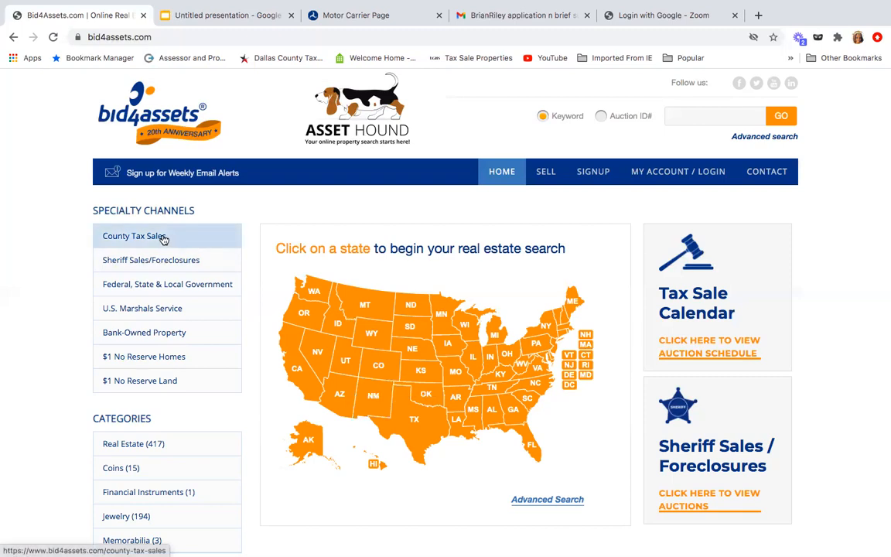
# - Go to County Tax Sales and browse the Auction Calendar 2021 carousel to February–April
pyautogui.click(136, 235)
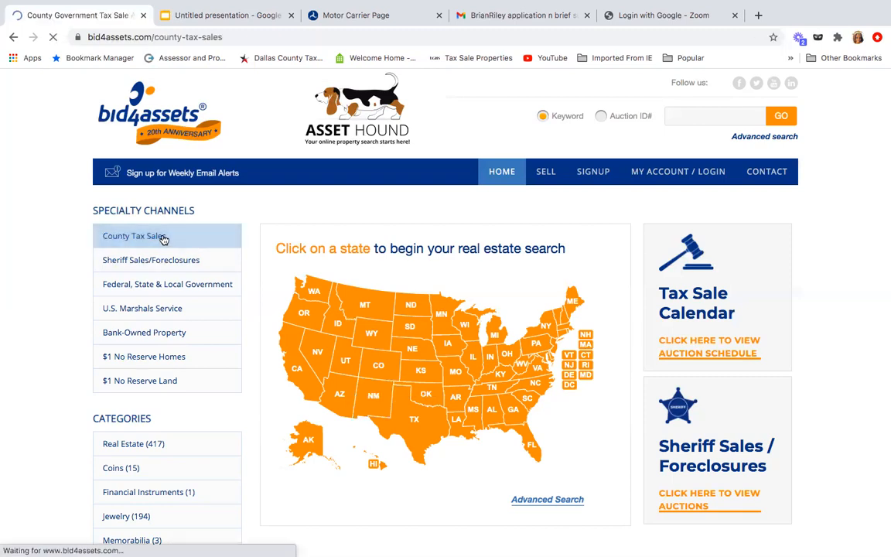
pyautogui.click(133, 235)
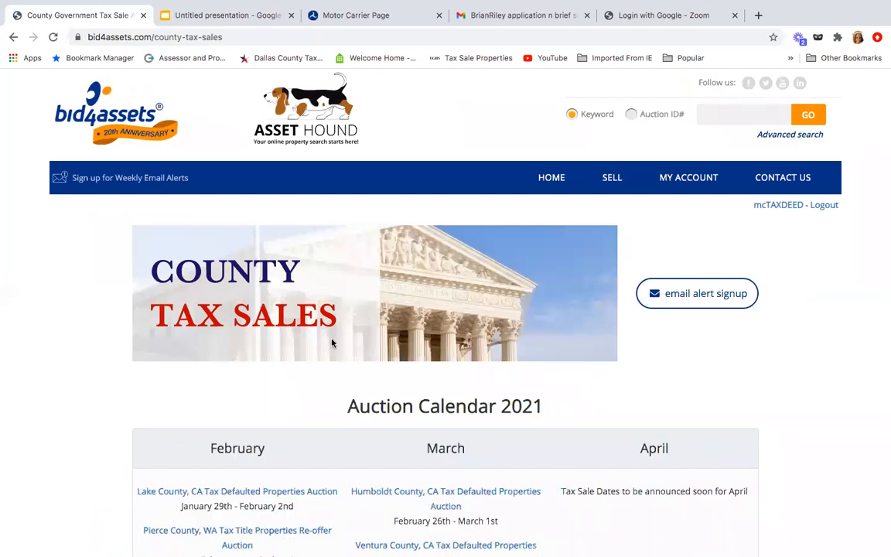
pyautogui.scroll(-3)
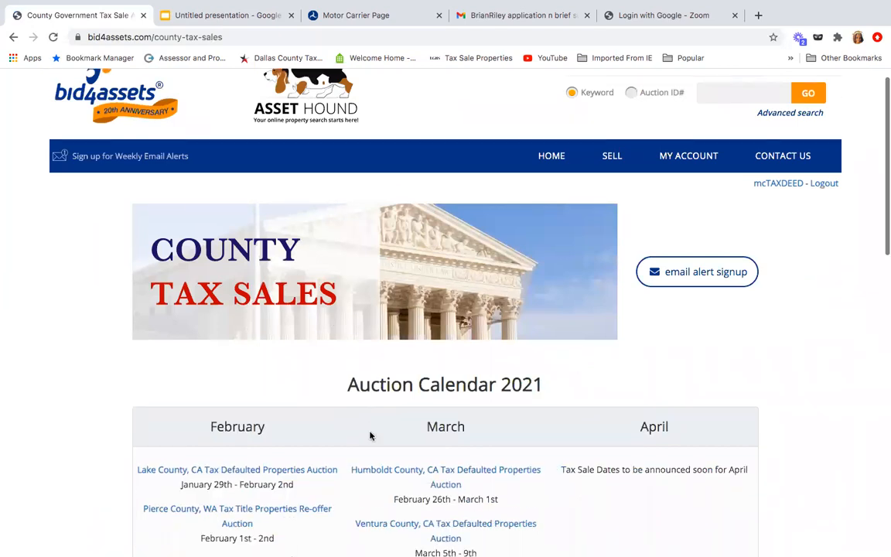
pyautogui.scroll(-3)
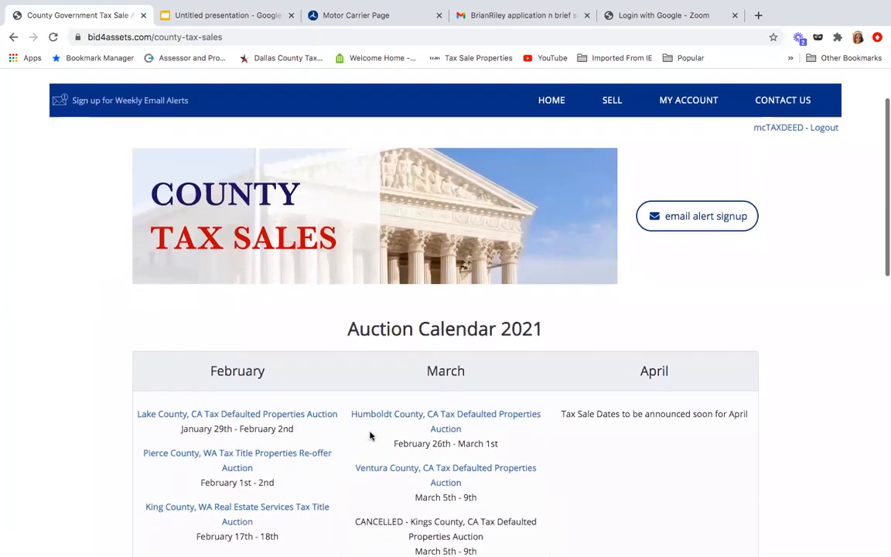
pyautogui.scroll(-3)
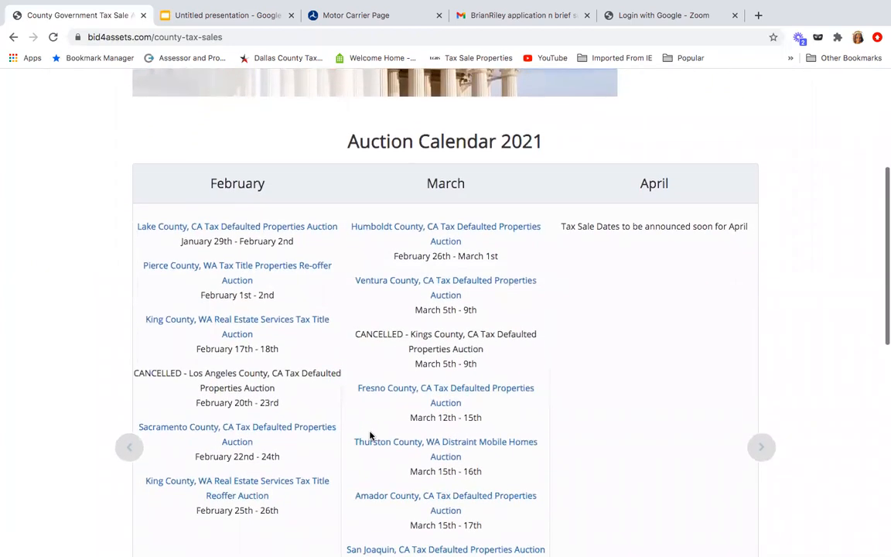
pyautogui.click(130, 447)
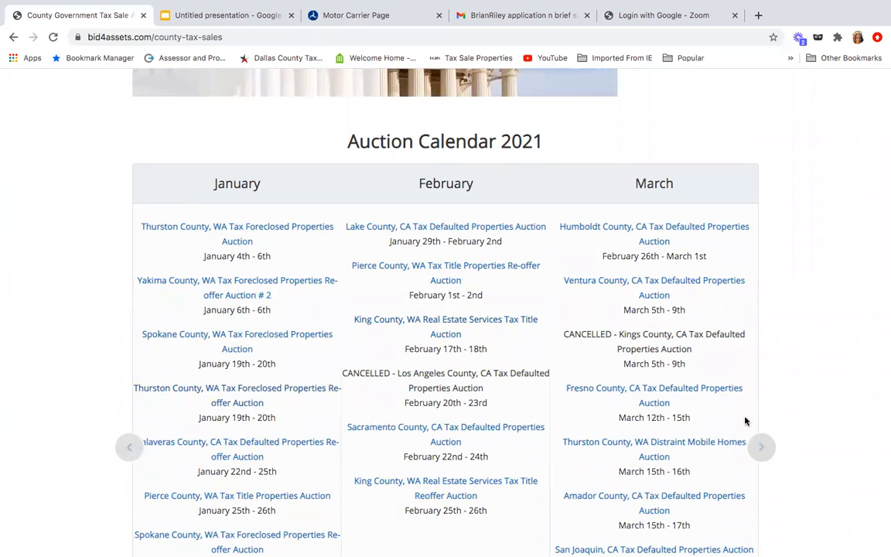
pyautogui.click(761, 445)
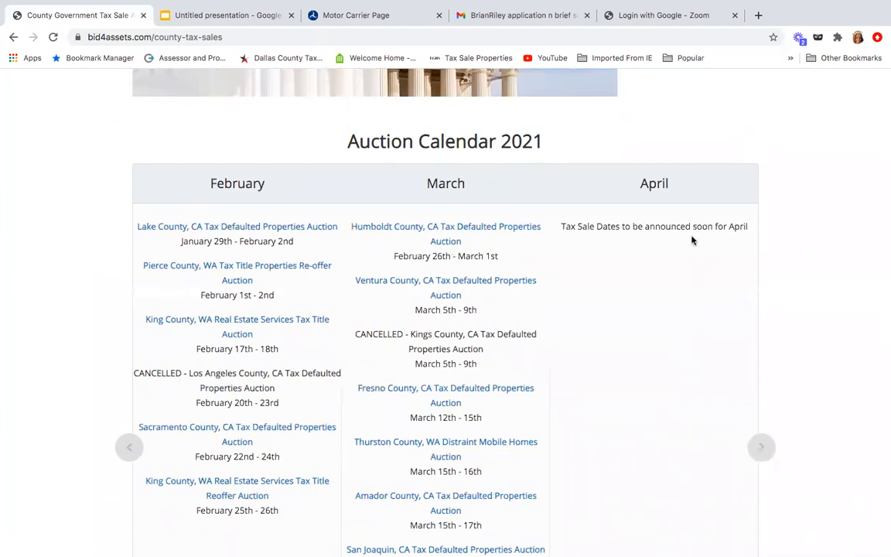
pyautogui.moveTo(694, 279)
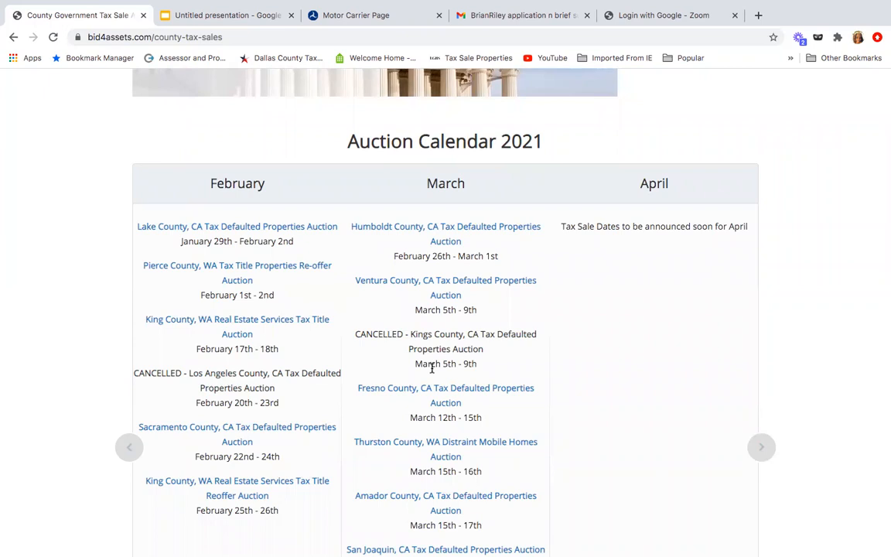
pyautogui.moveTo(238, 433)
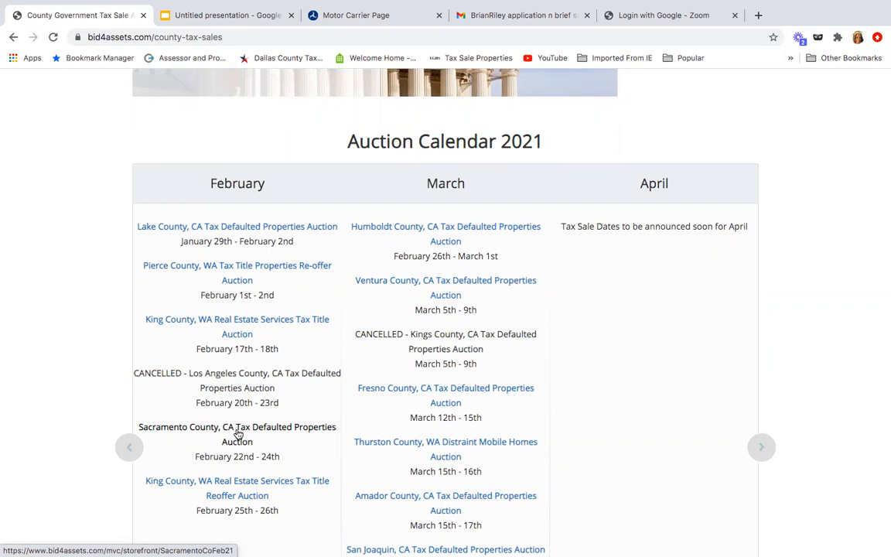
pyautogui.click(237, 427)
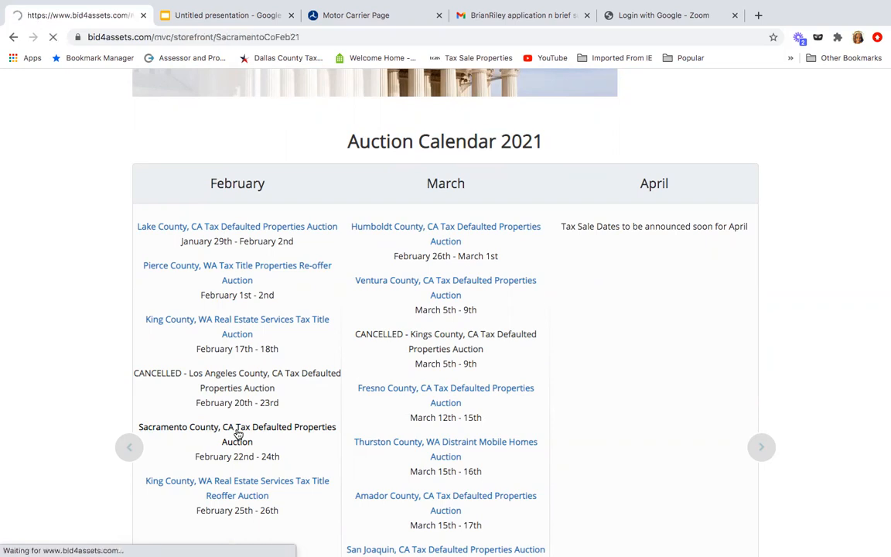
pyautogui.click(236, 433)
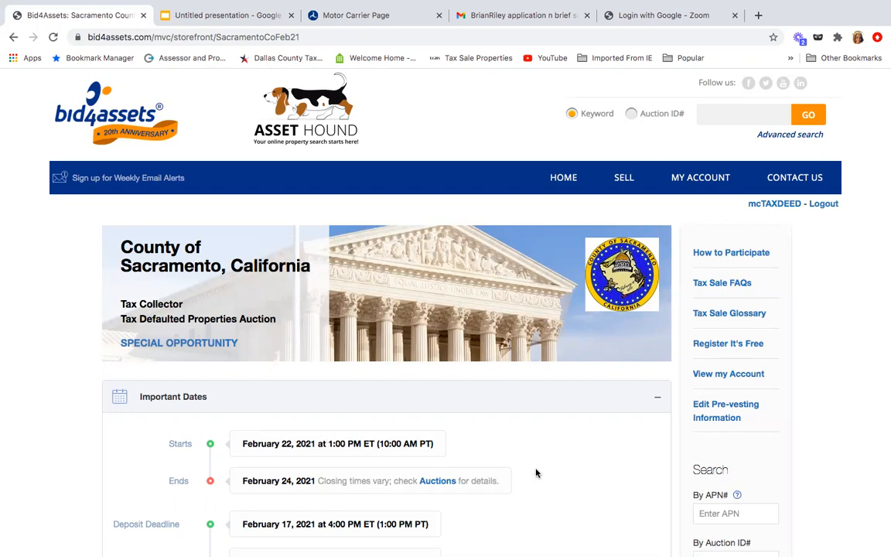
pyautogui.scroll(-3)
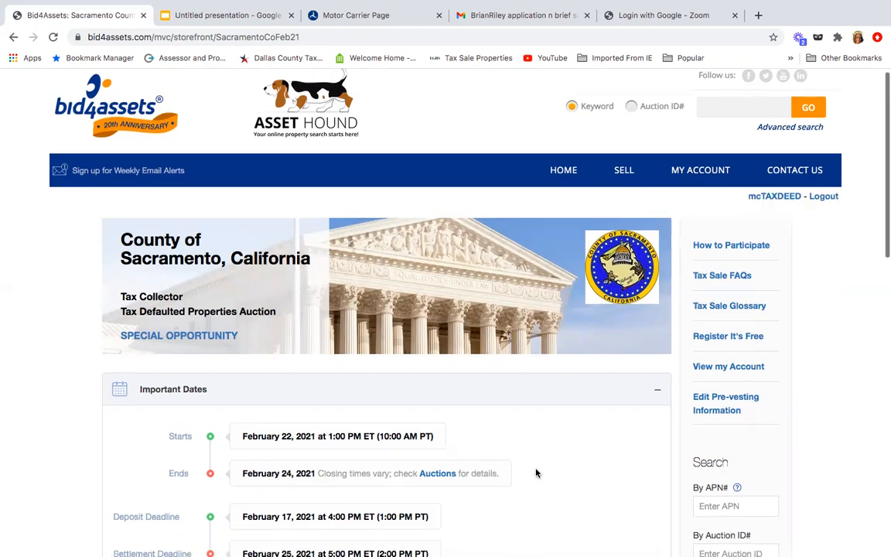
pyautogui.scroll(-3)
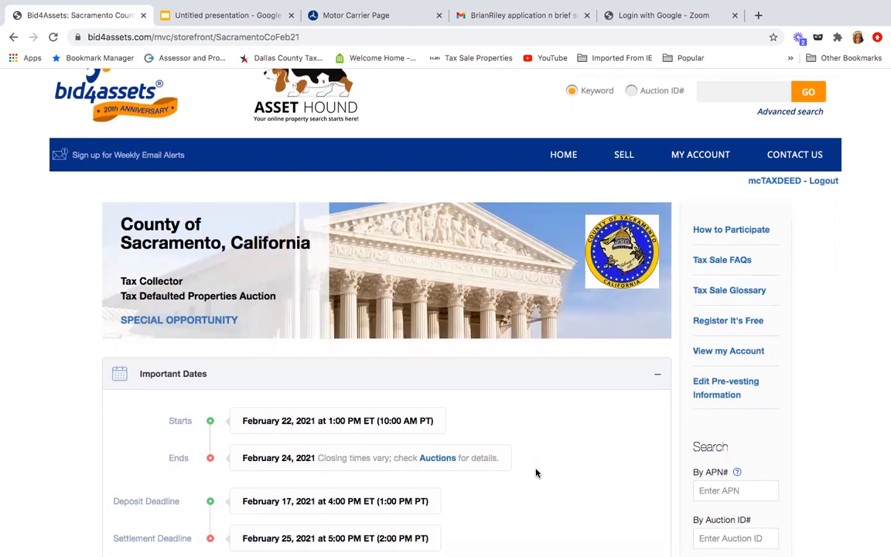
pyautogui.scroll(-3)
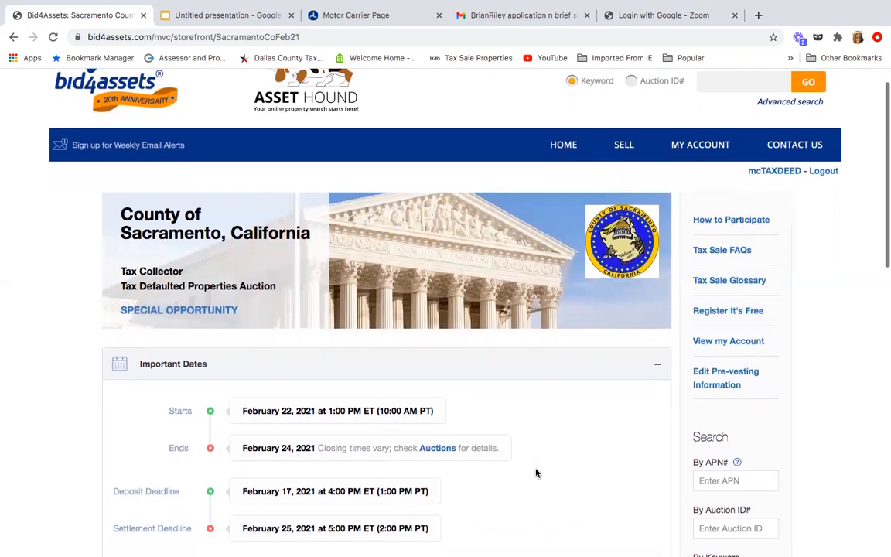
pyautogui.scroll(-3)
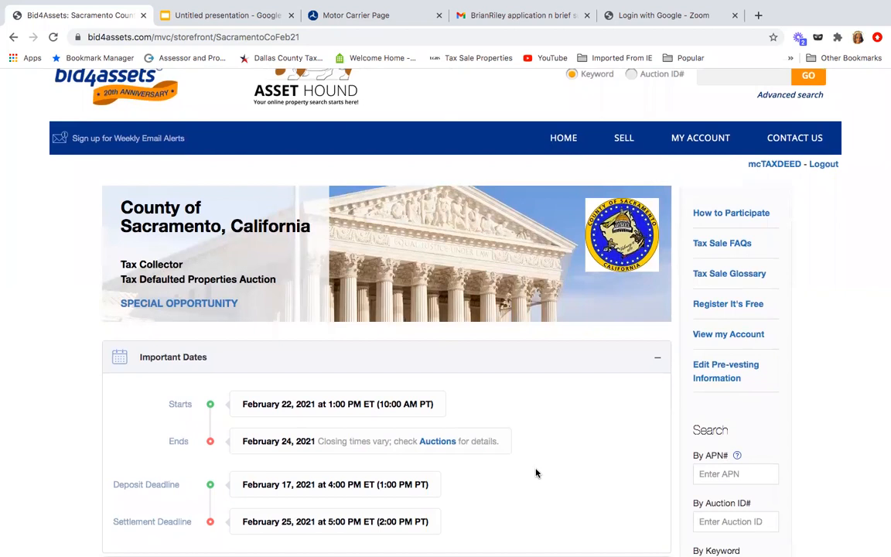
pyautogui.scroll(-3)
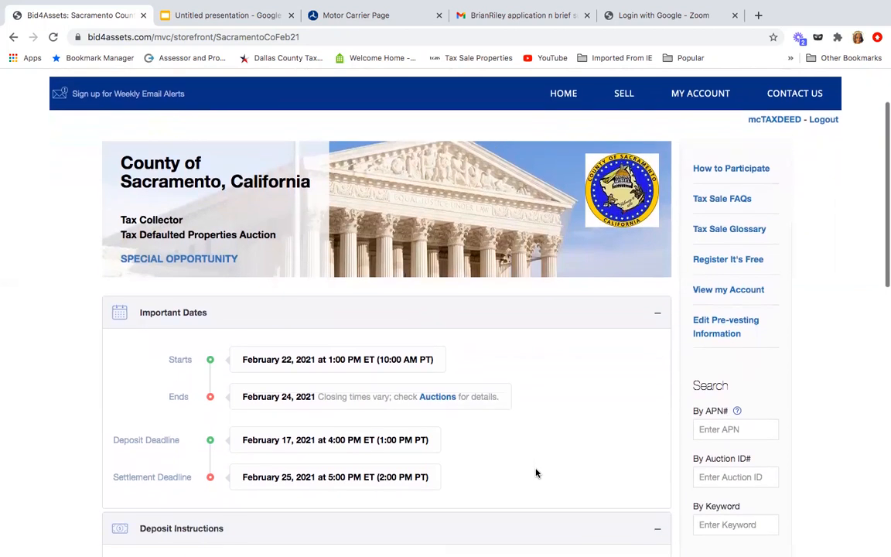
pyautogui.scroll(-3)
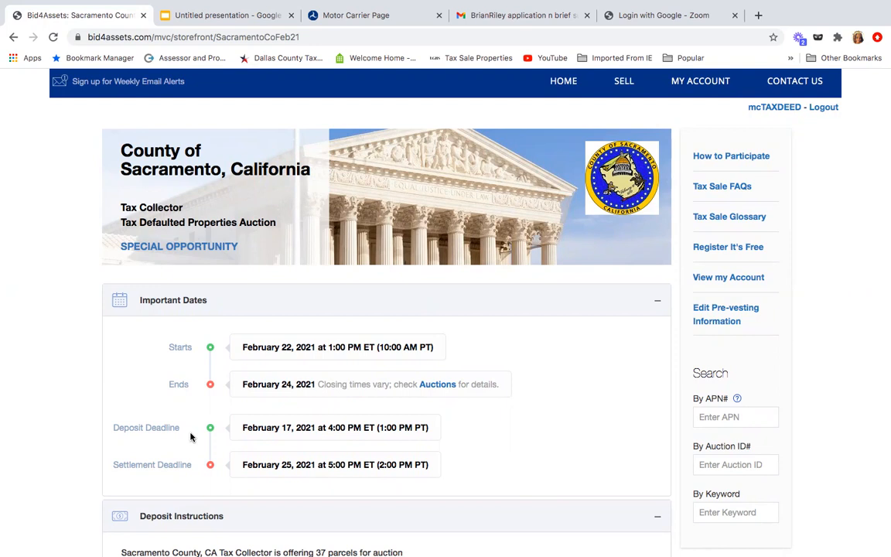
pyautogui.moveTo(251, 436)
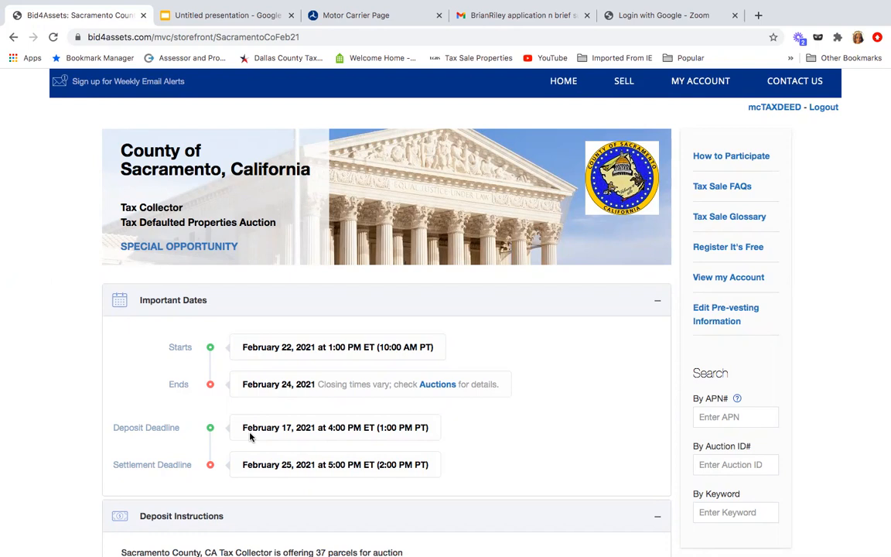
pyautogui.scroll(-3)
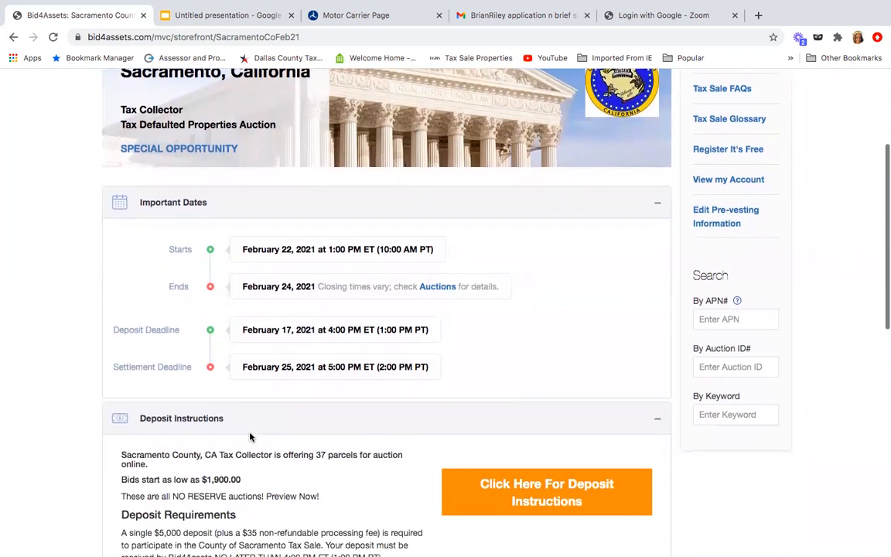
pyautogui.scroll(-3)
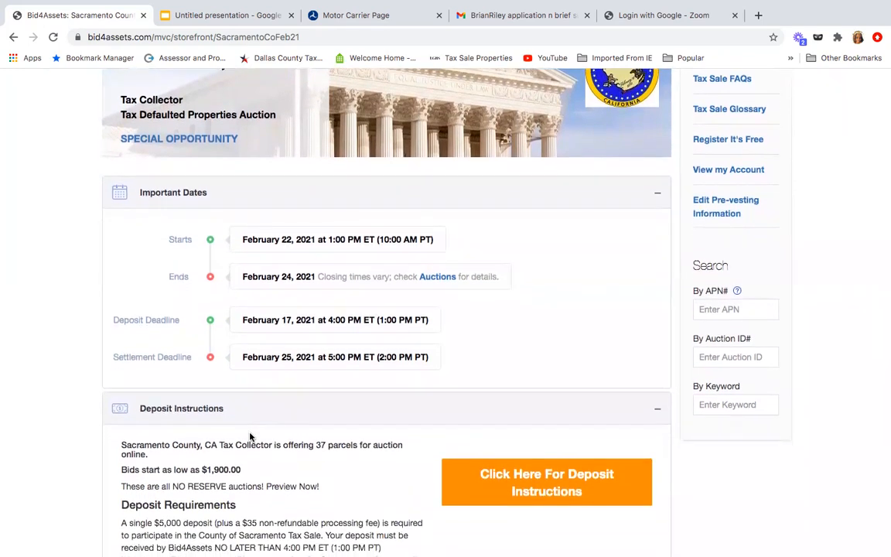
pyautogui.scroll(-3)
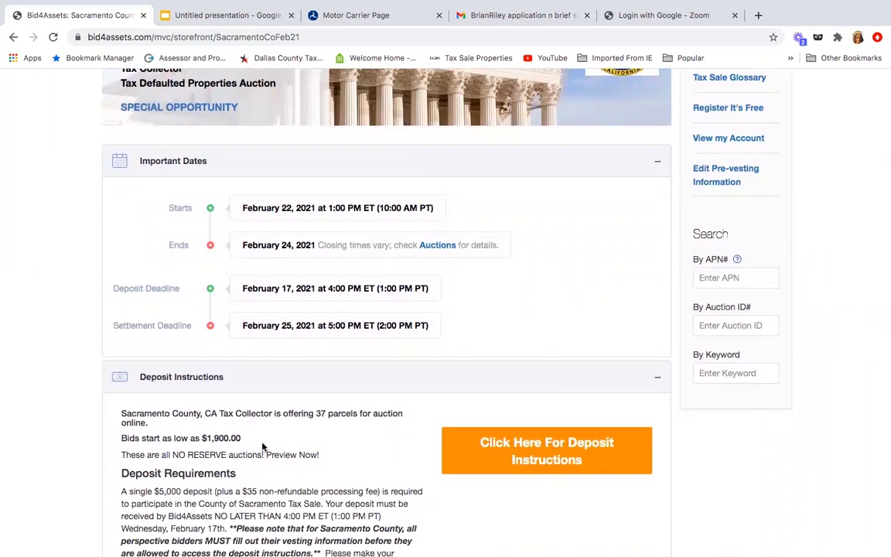
pyautogui.moveTo(250, 449)
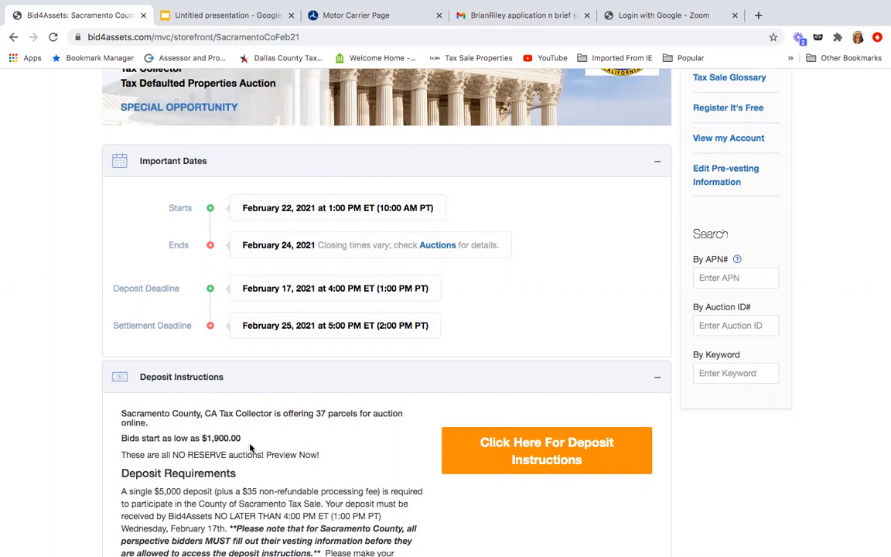
pyautogui.moveTo(211, 464)
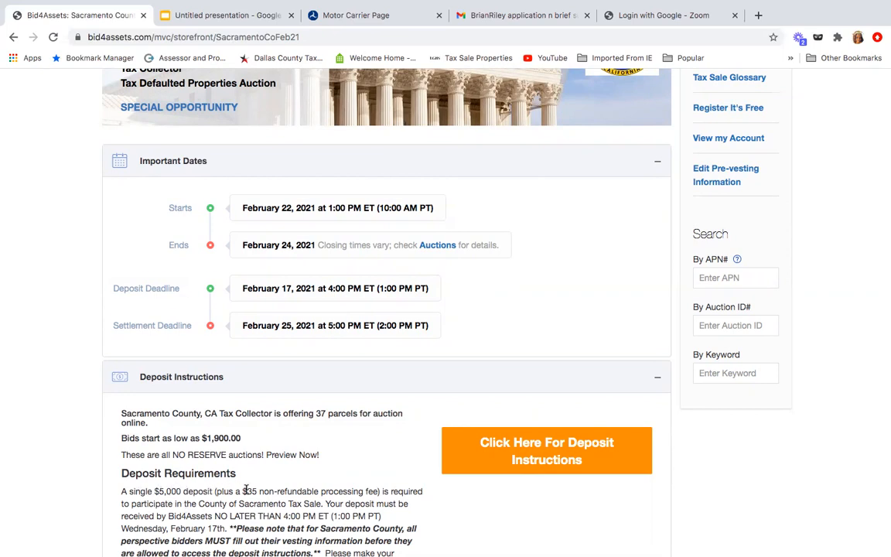
pyautogui.scroll(-3)
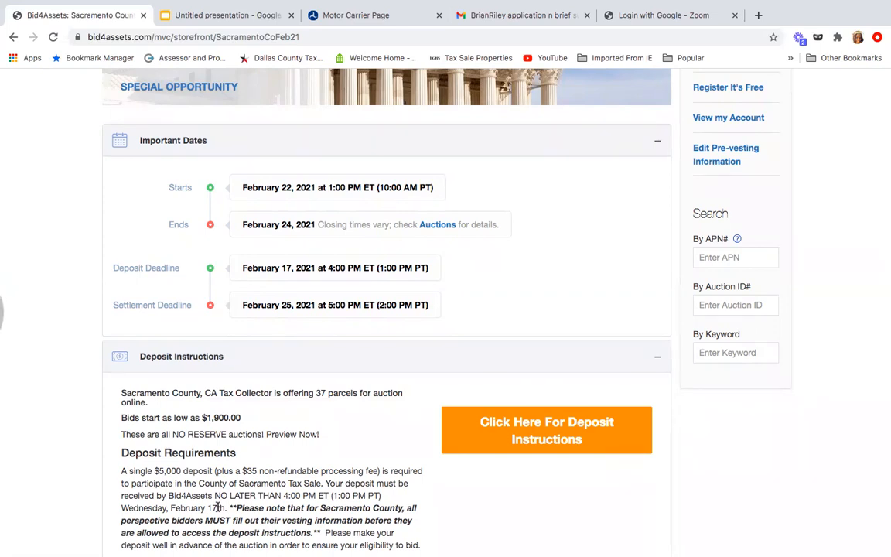
pyautogui.moveTo(523, 250)
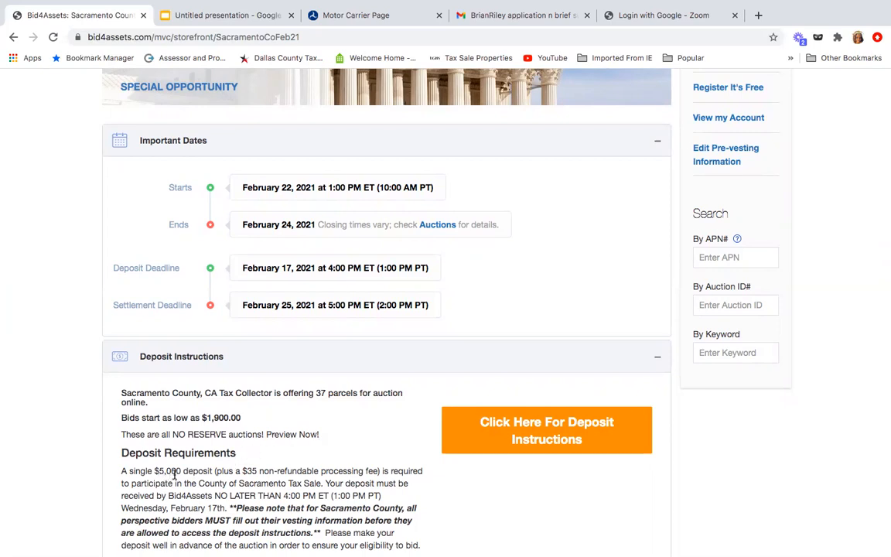
pyautogui.moveTo(518, 327)
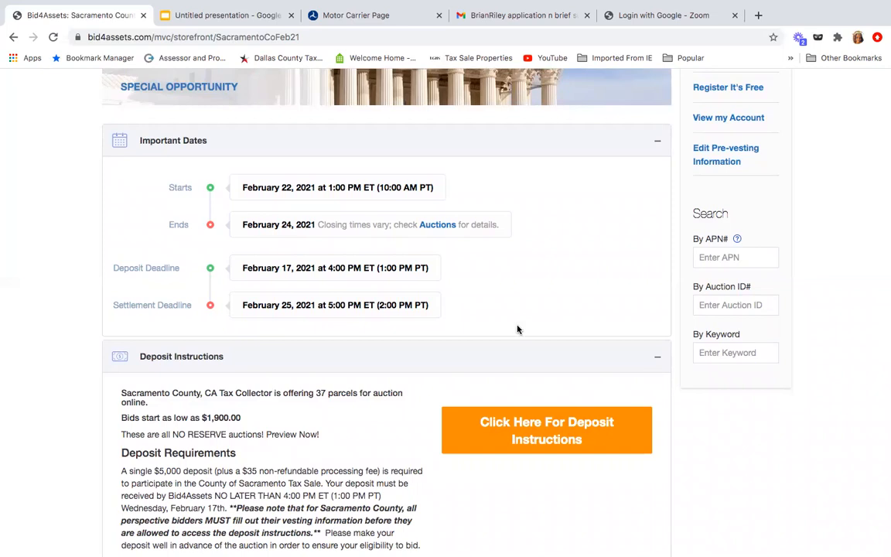
pyautogui.click(13, 37)
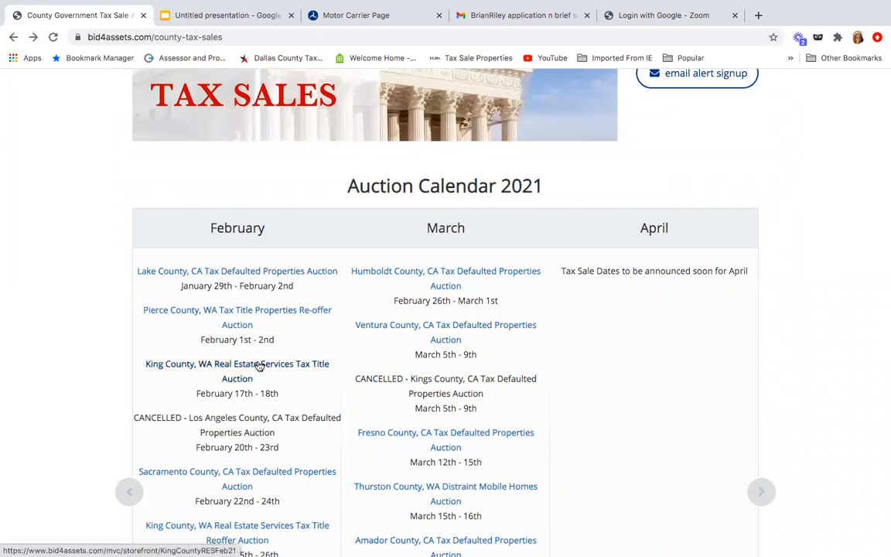
pyautogui.click(236, 363)
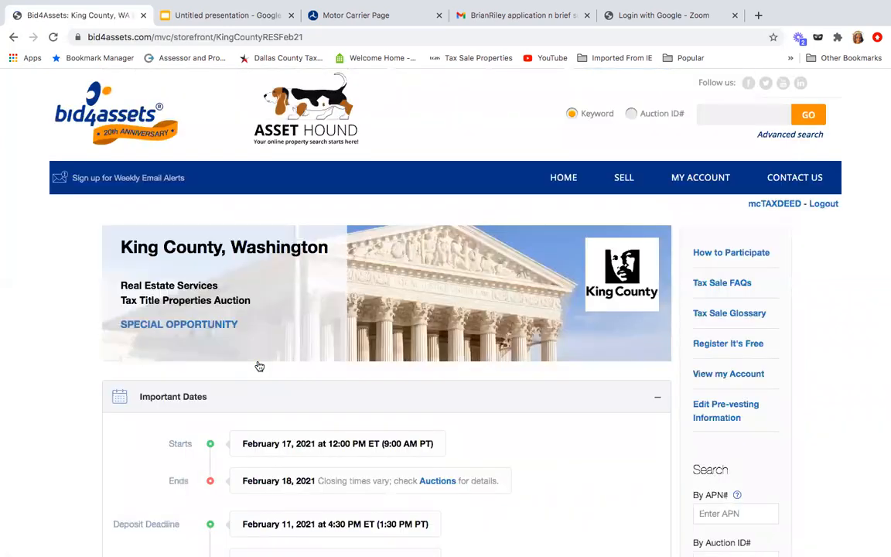
pyautogui.scroll(-3)
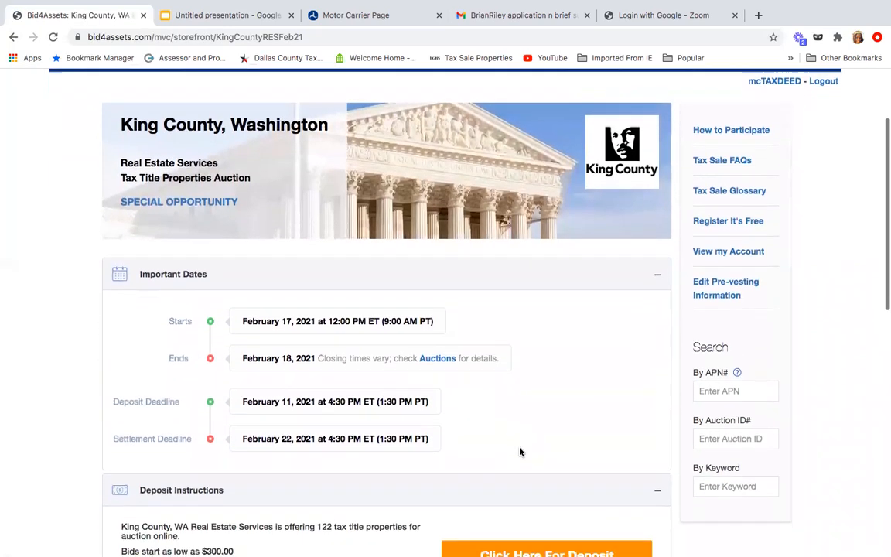
pyautogui.scroll(-3)
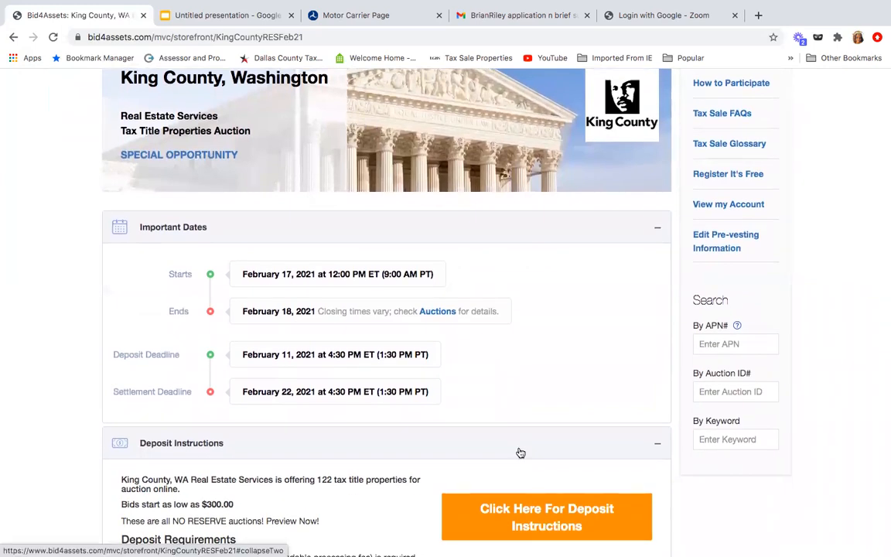
pyautogui.scroll(-3)
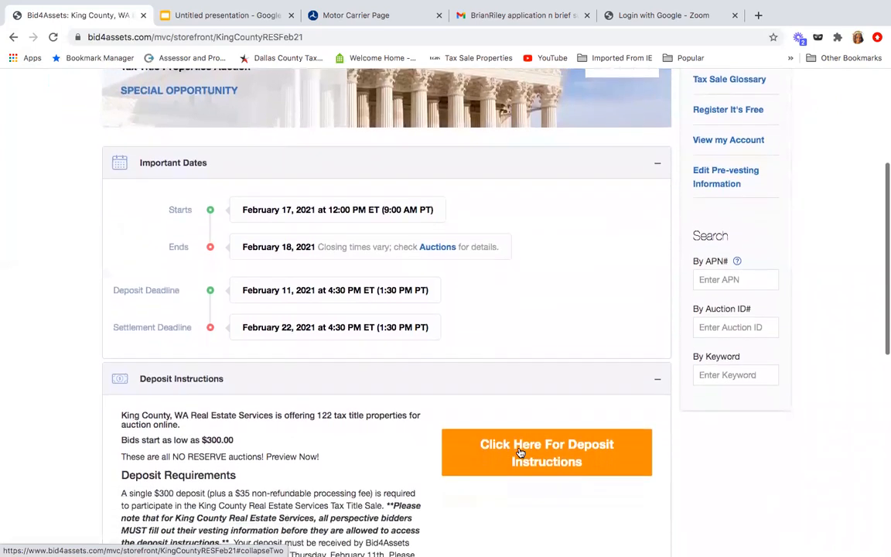
pyautogui.scroll(-3)
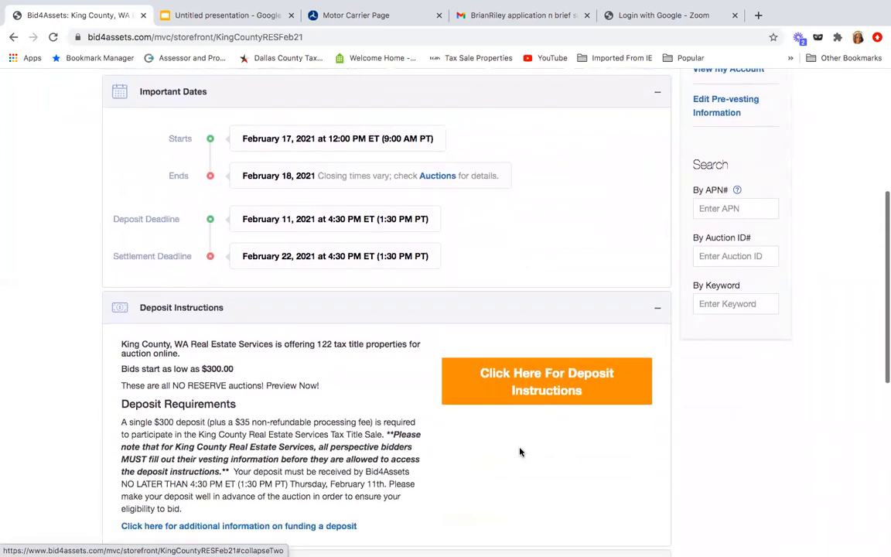
pyautogui.moveTo(266, 375)
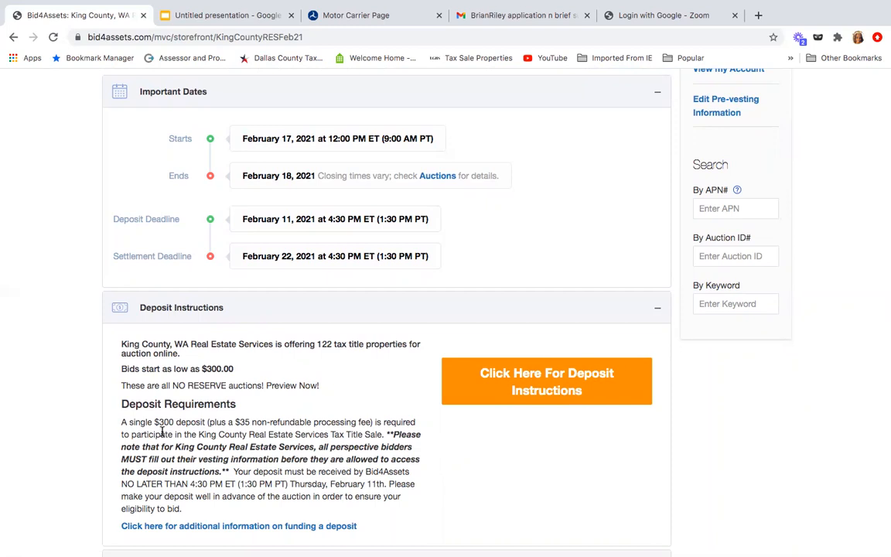
pyautogui.moveTo(257, 369)
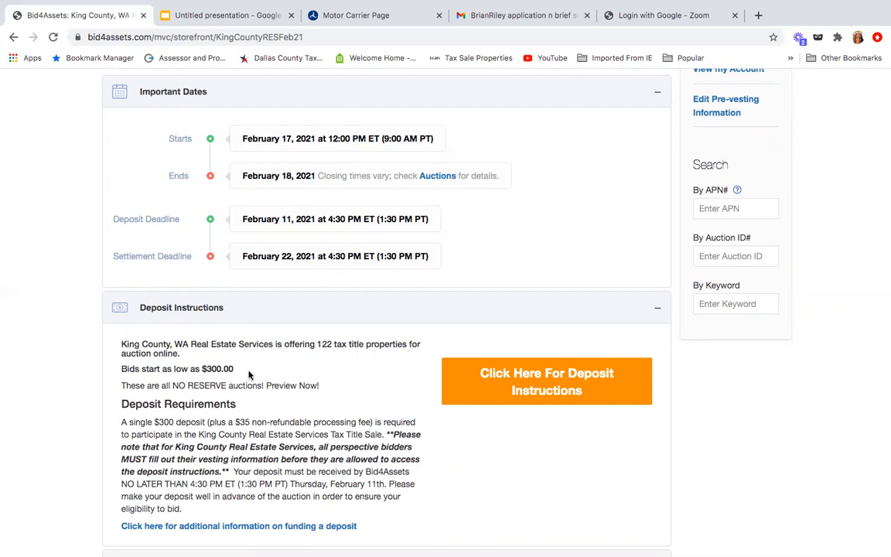
pyautogui.moveTo(253, 377)
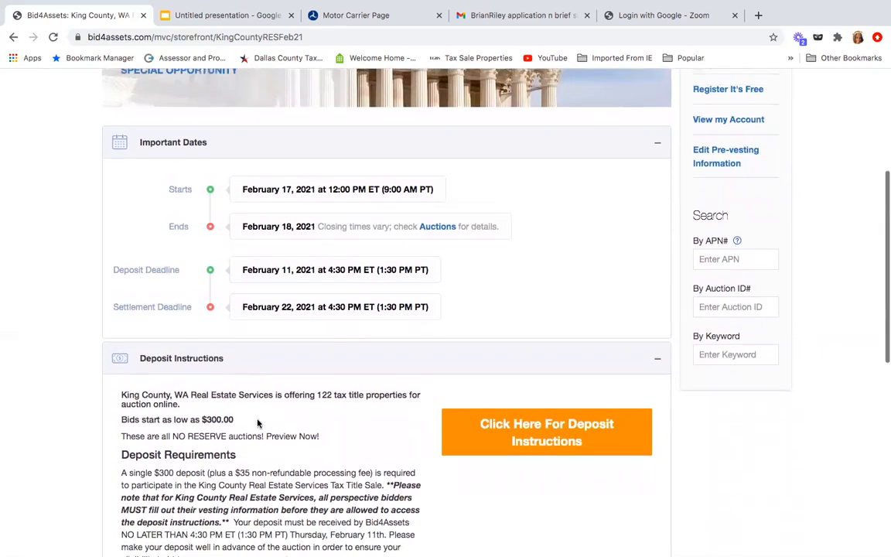
pyautogui.moveTo(266, 430)
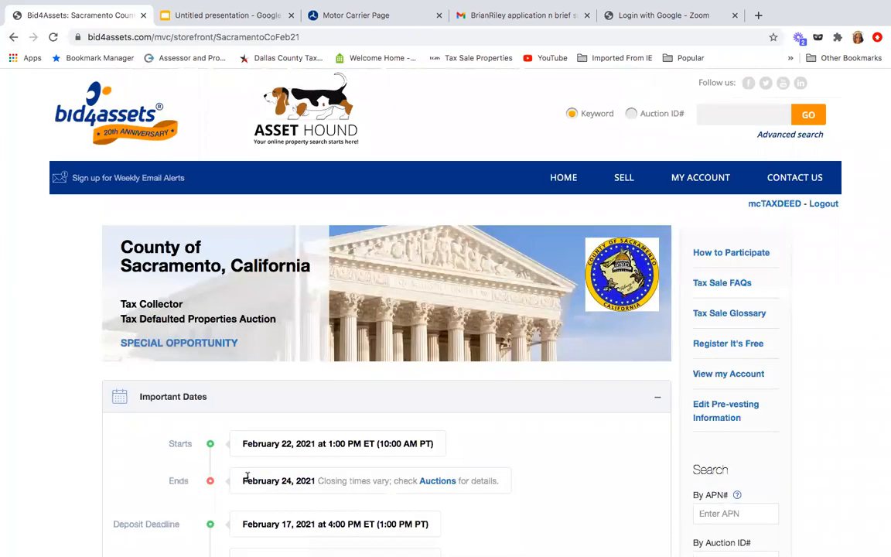
pyautogui.moveTo(467, 263)
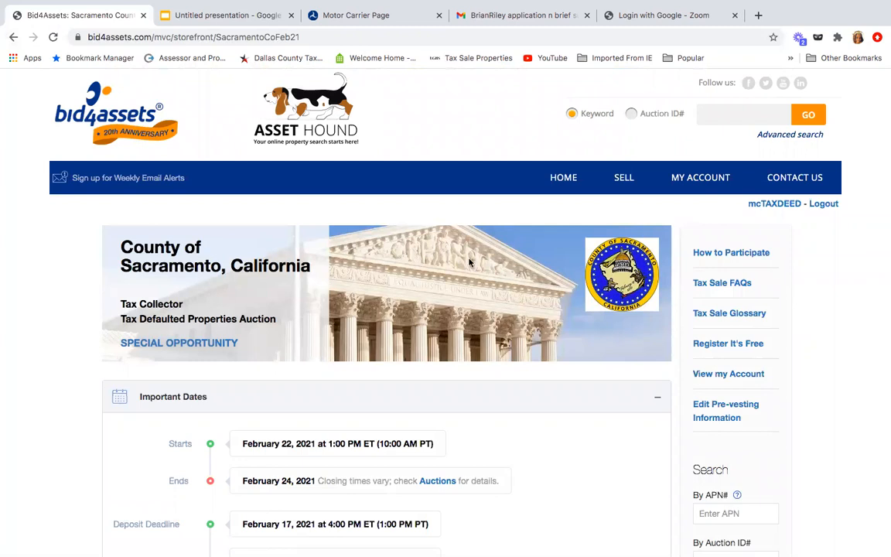
pyautogui.moveTo(161, 179)
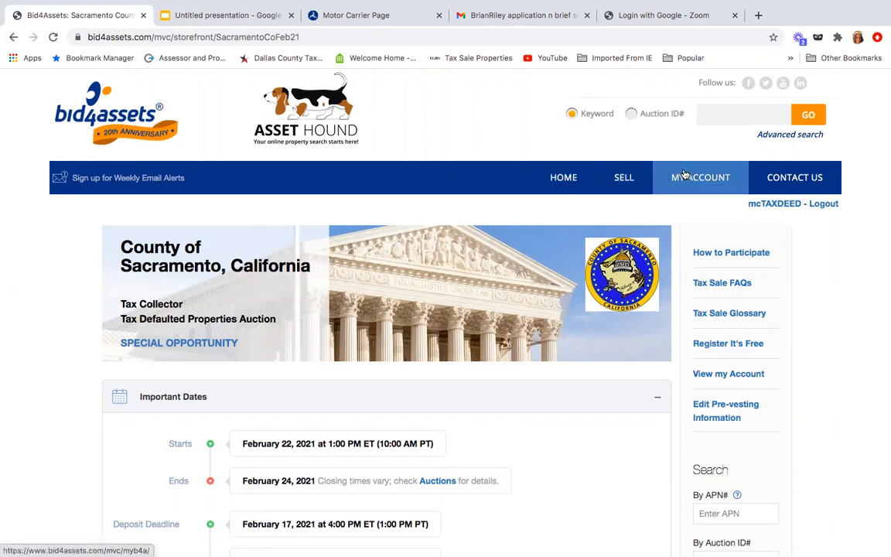
# - Go to My Account to view the My Summary page with the 40-item watch list
pyautogui.click(699, 176)
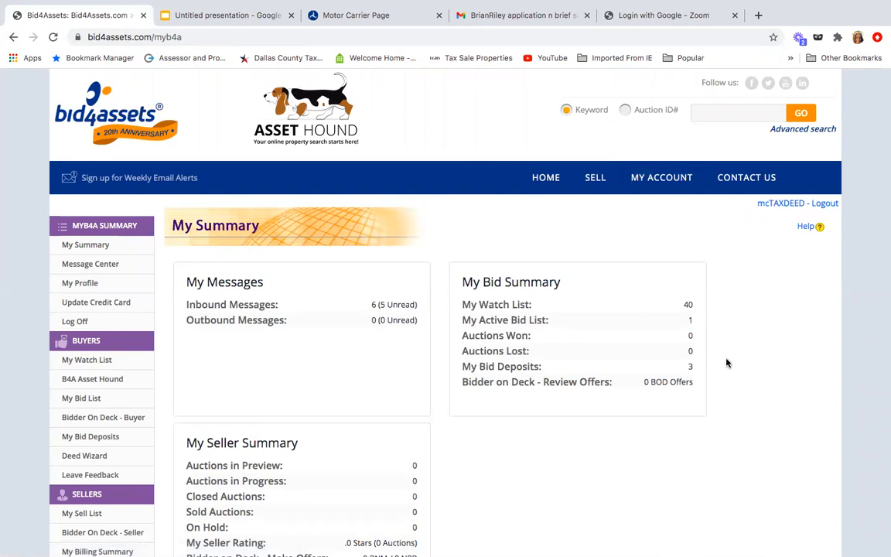
pyautogui.scroll(-3)
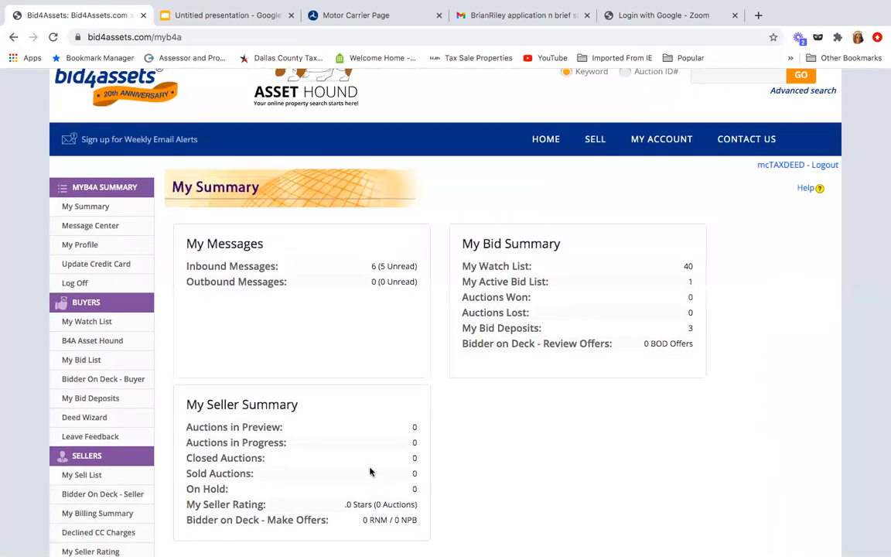
pyautogui.moveTo(379, 495)
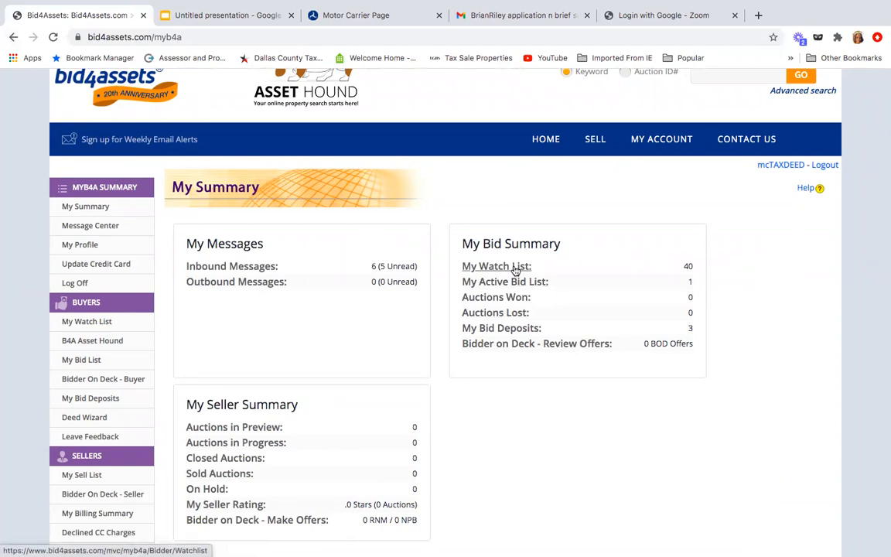
pyautogui.moveTo(504, 282)
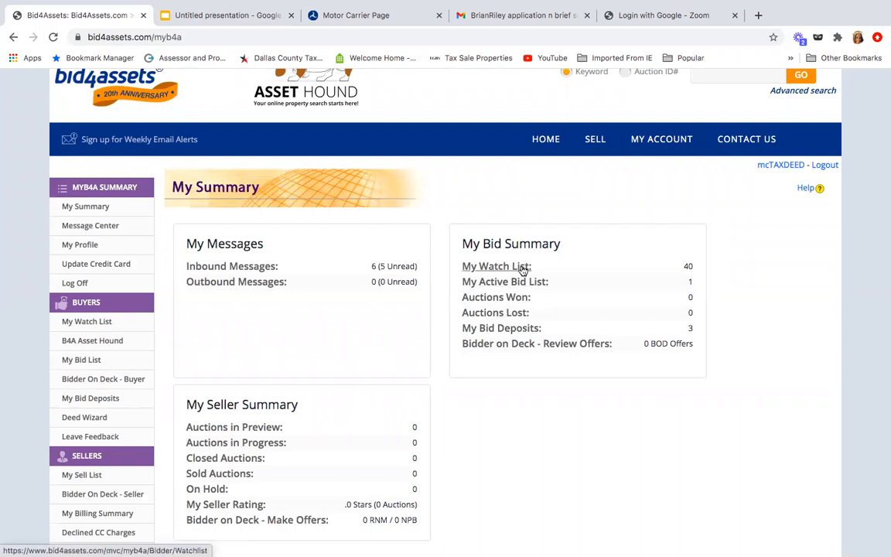
pyautogui.click(494, 266)
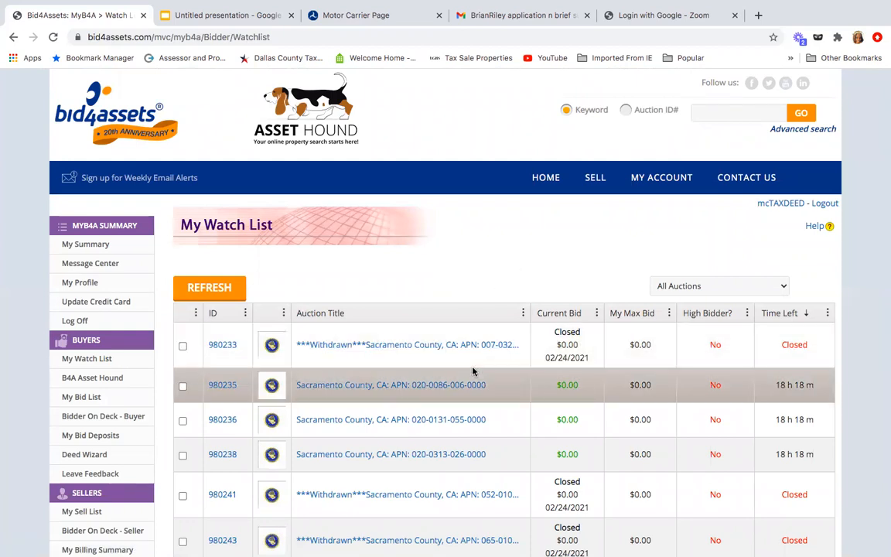
pyautogui.scroll(-3)
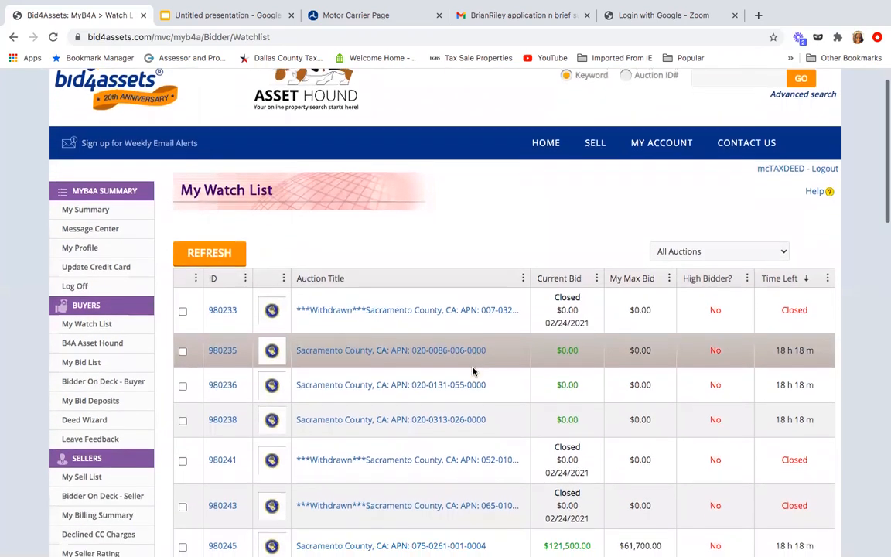
pyautogui.scroll(-3)
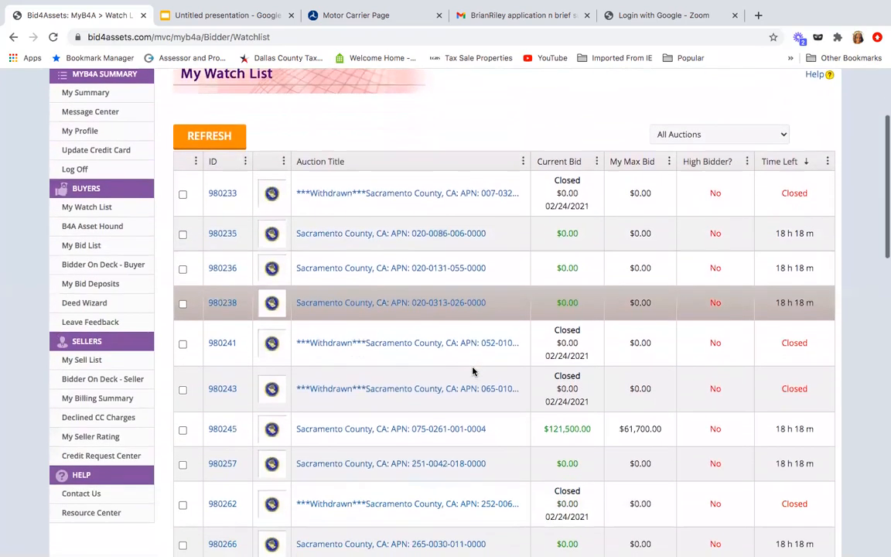
pyautogui.scroll(-3)
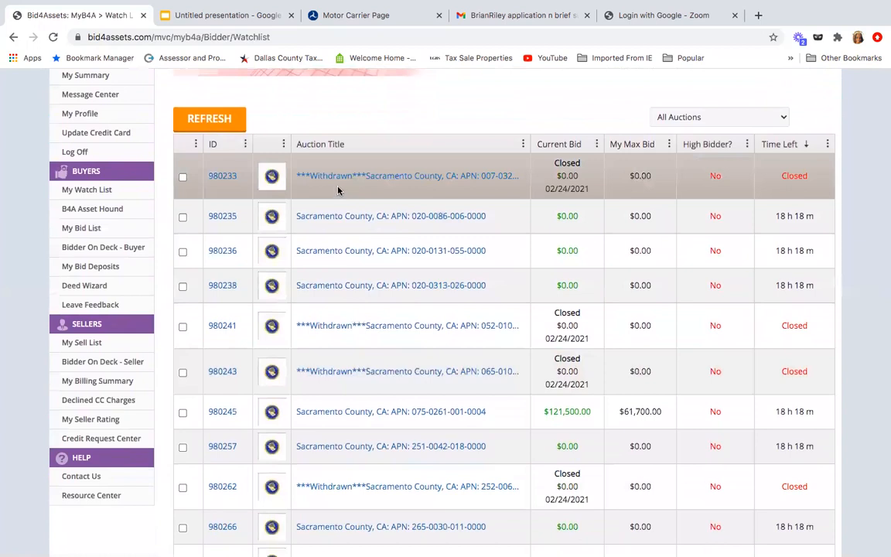
pyautogui.moveTo(349, 198)
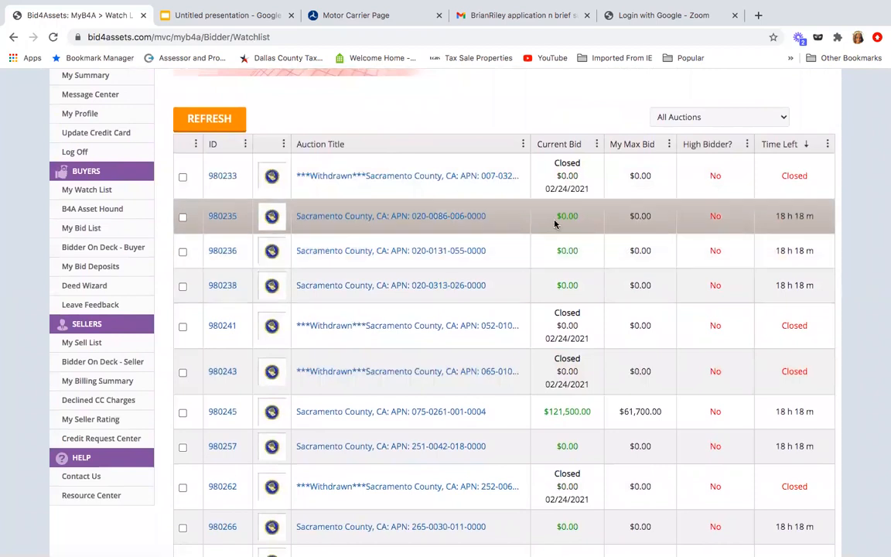
pyautogui.moveTo(581, 225)
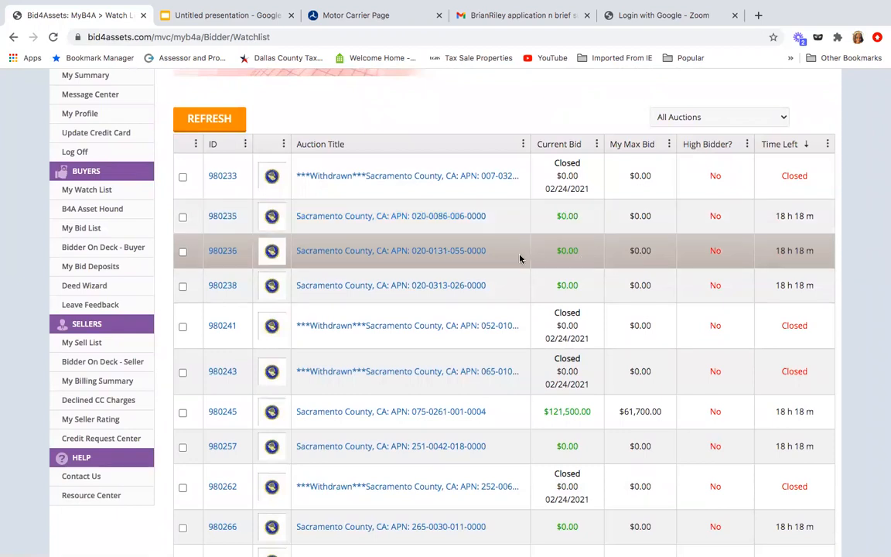
pyautogui.moveTo(515, 284)
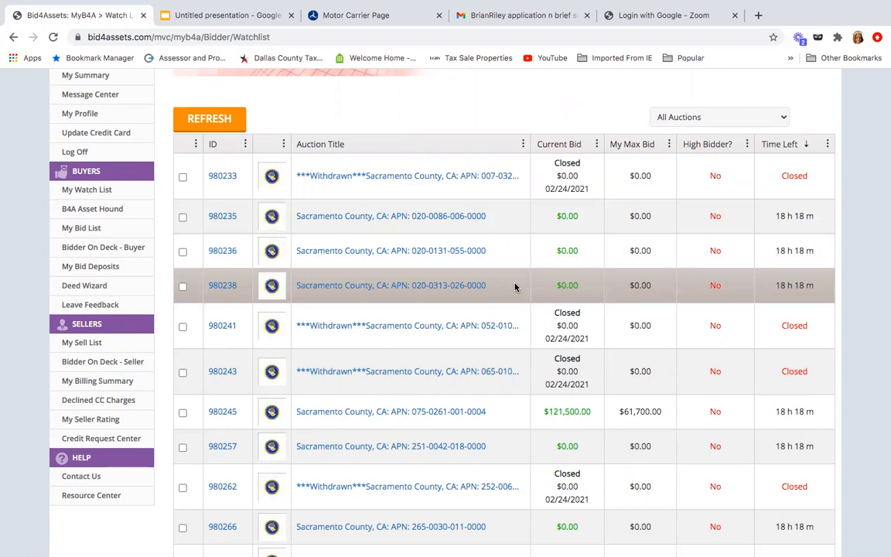
pyautogui.scroll(-3)
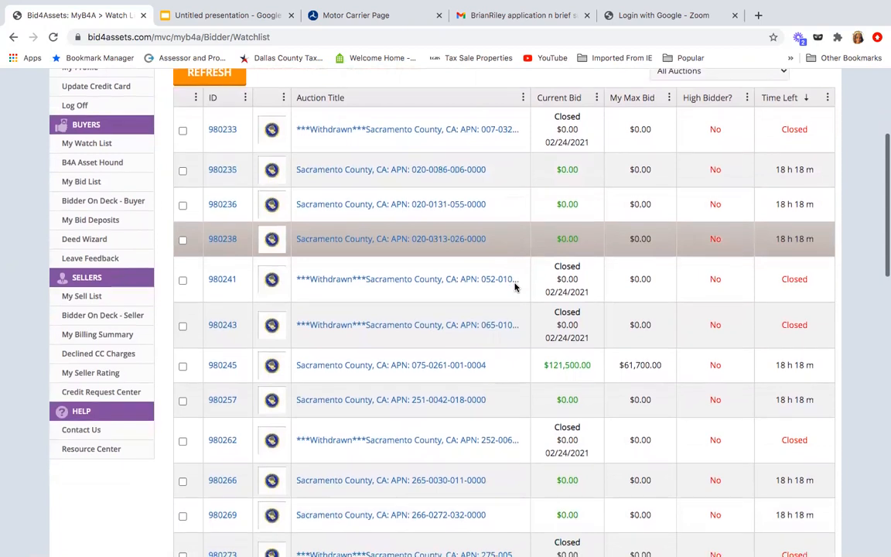
pyautogui.scroll(-3)
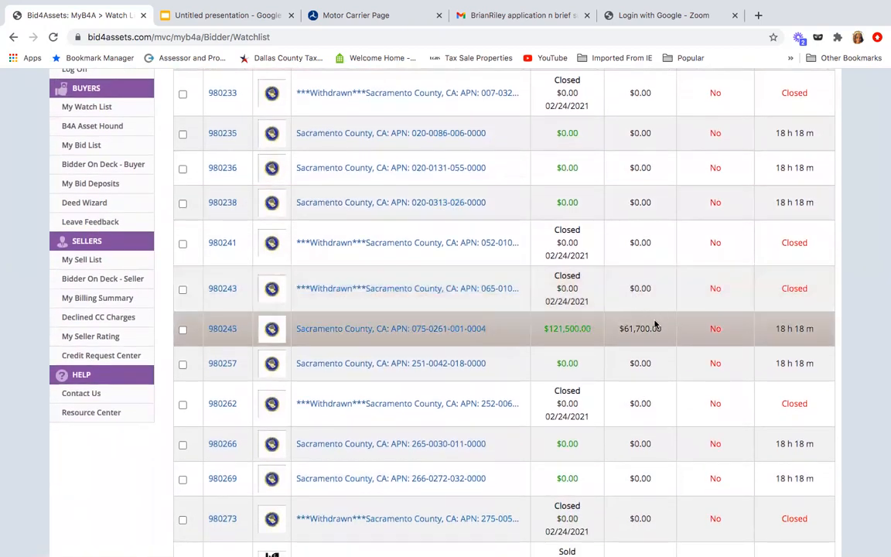
pyautogui.moveTo(631, 343)
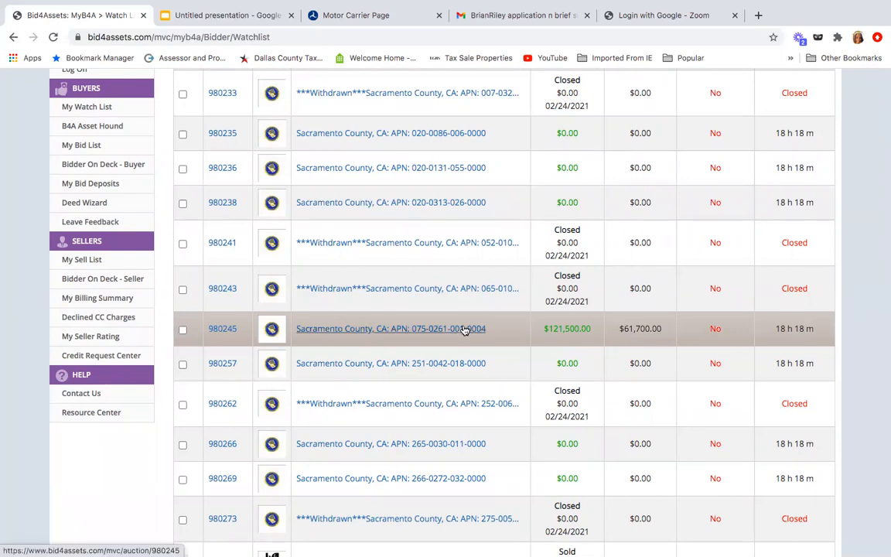
pyautogui.click(390, 328)
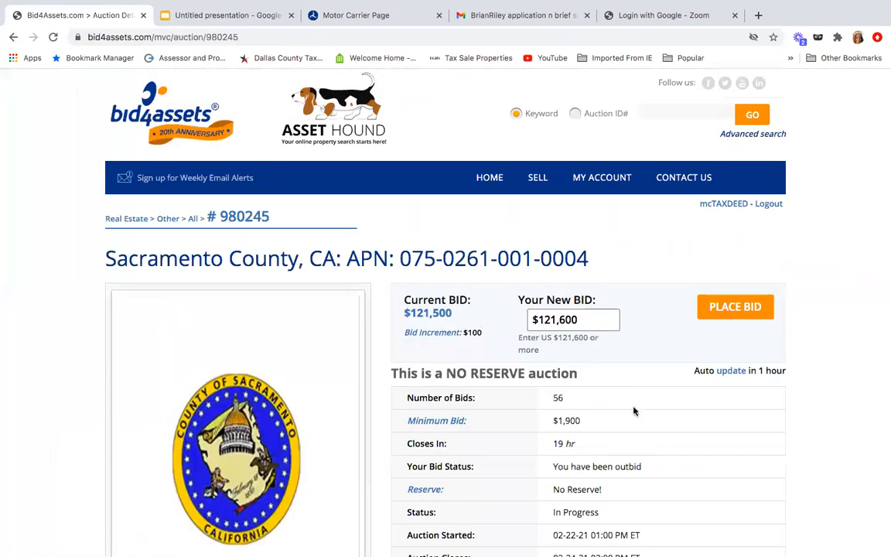
pyautogui.scroll(-3)
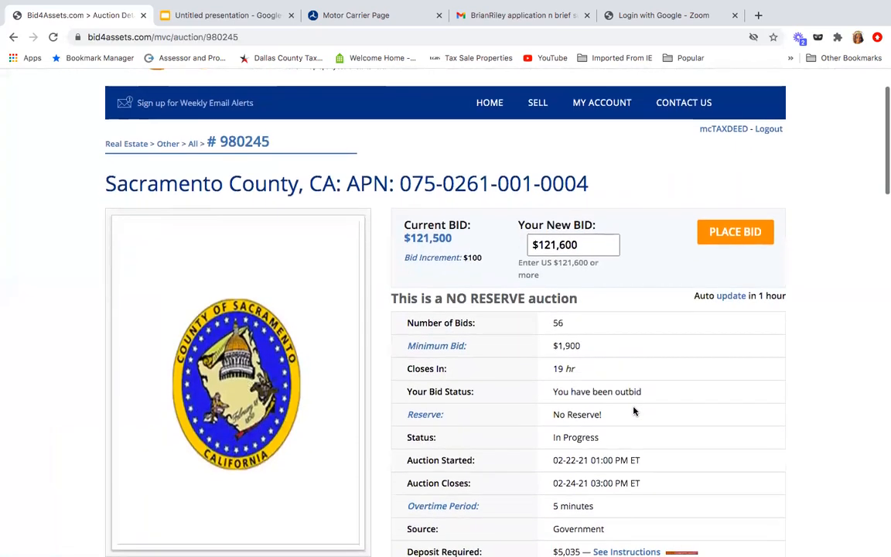
pyautogui.scroll(-3)
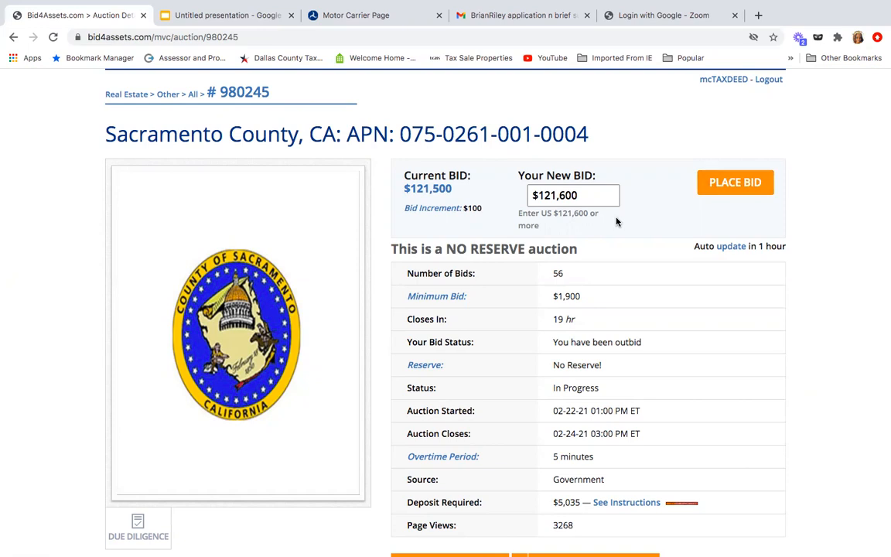
pyautogui.scroll(-3)
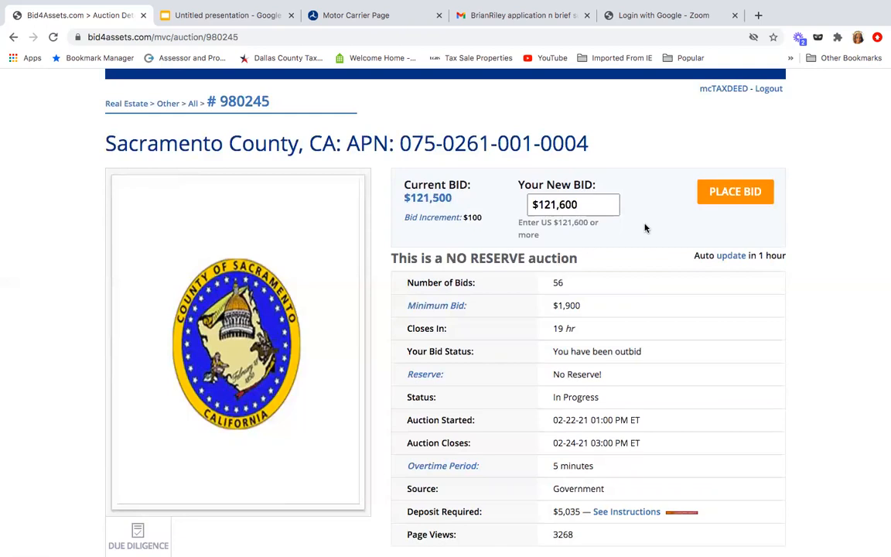
pyautogui.moveTo(551, 321)
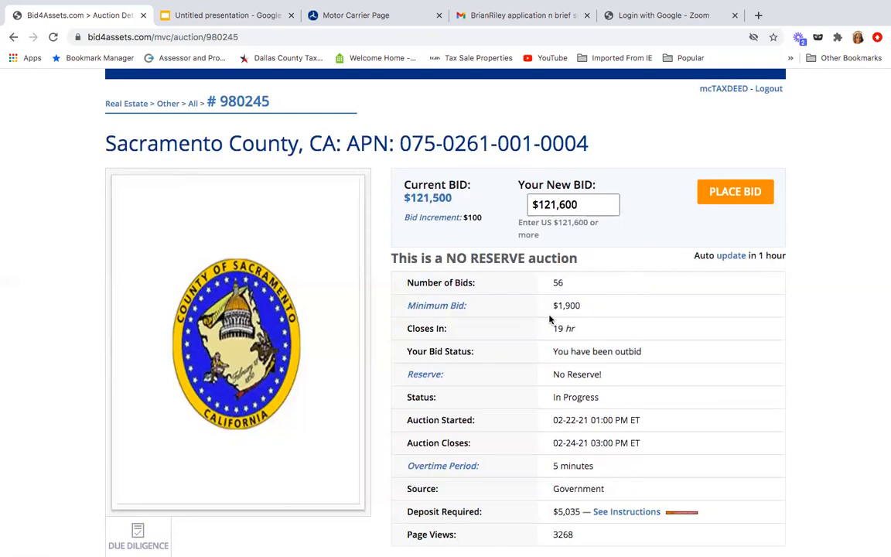
pyautogui.moveTo(497, 317)
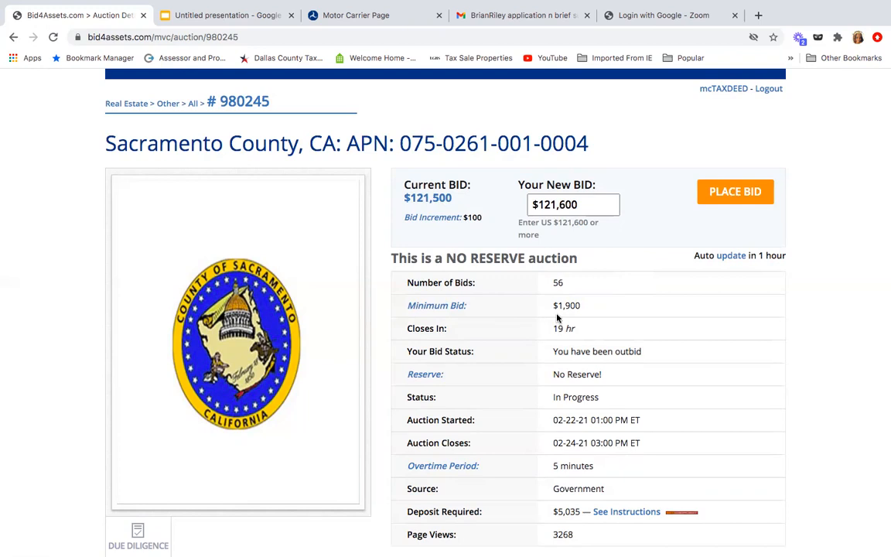
pyautogui.moveTo(544, 294)
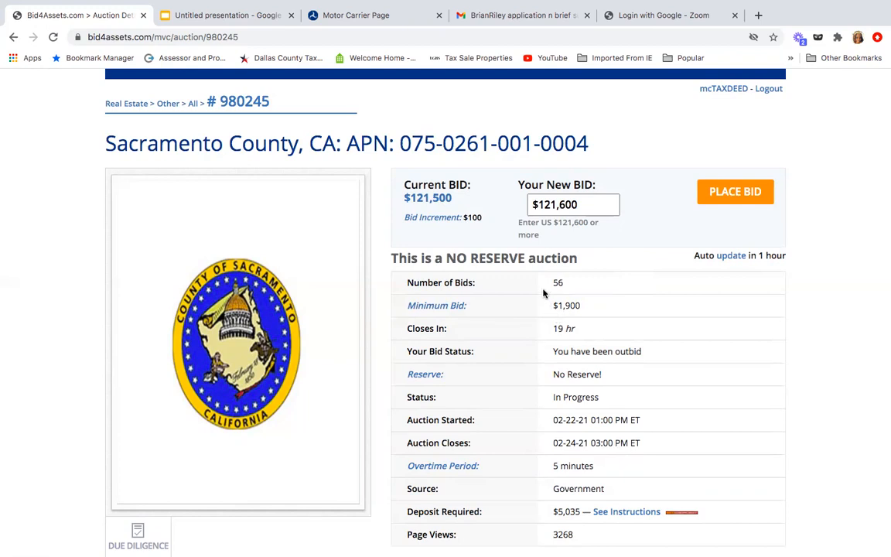
pyautogui.moveTo(549, 292)
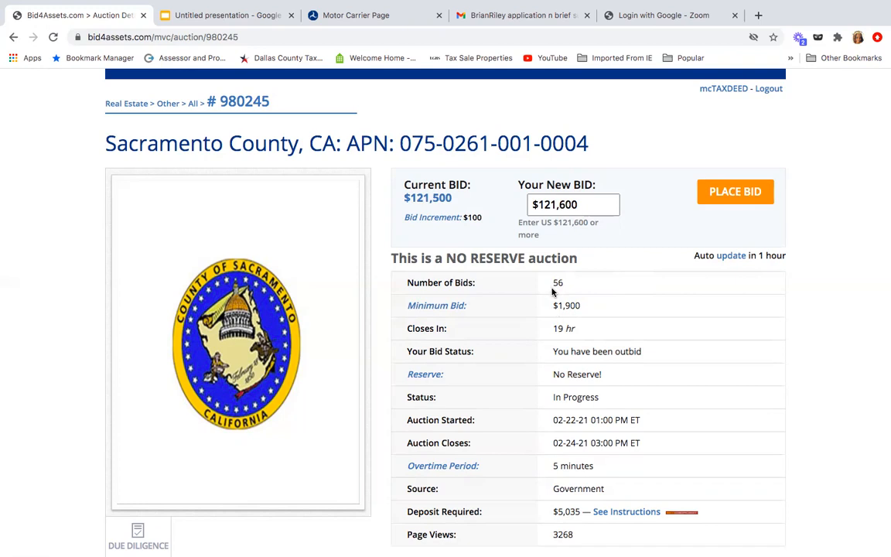
pyautogui.moveTo(565, 292)
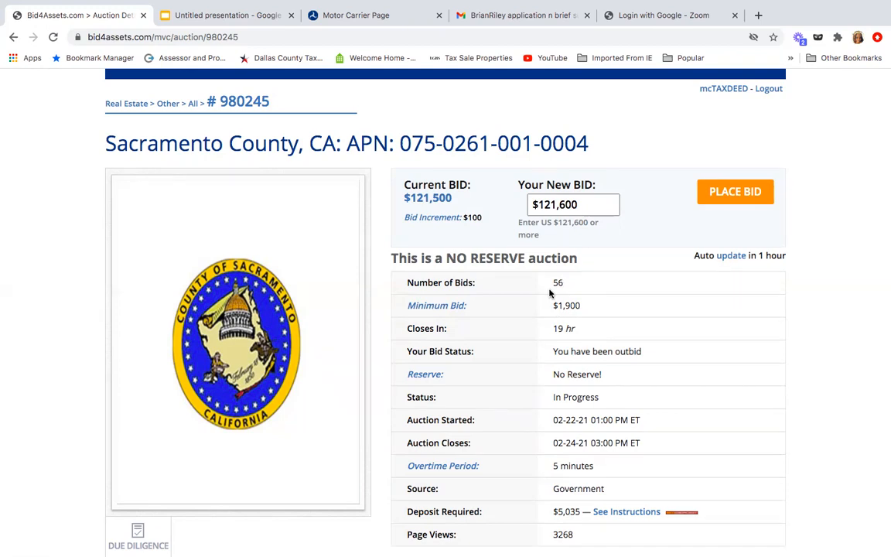
pyautogui.scroll(-3)
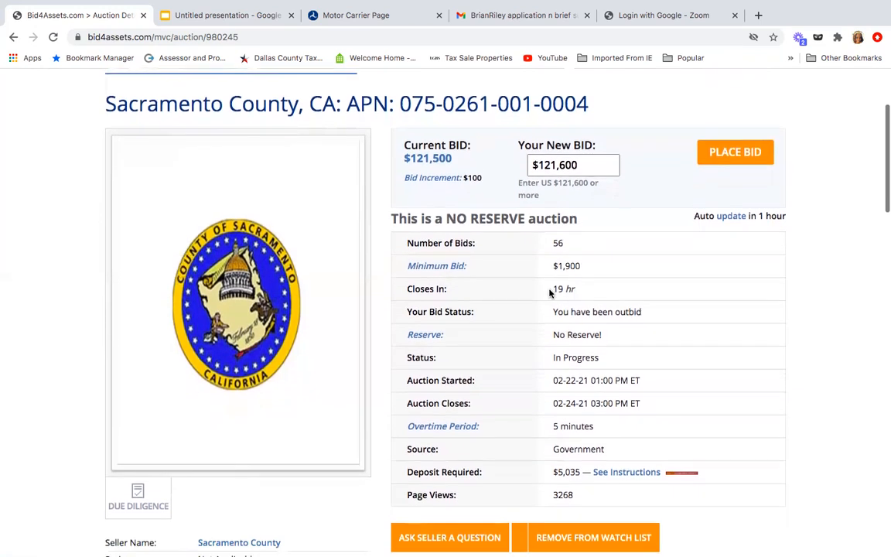
pyautogui.scroll(-3)
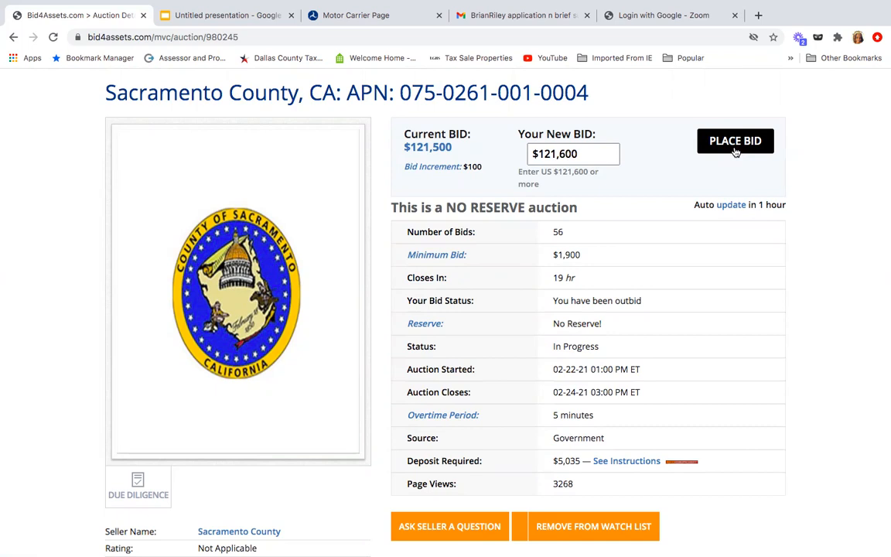
pyautogui.moveTo(667, 226)
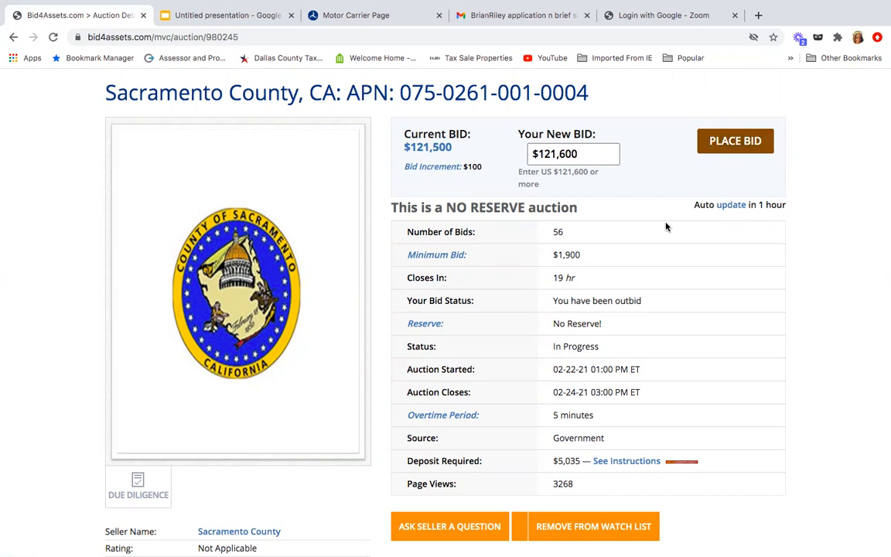
pyautogui.moveTo(562, 266)
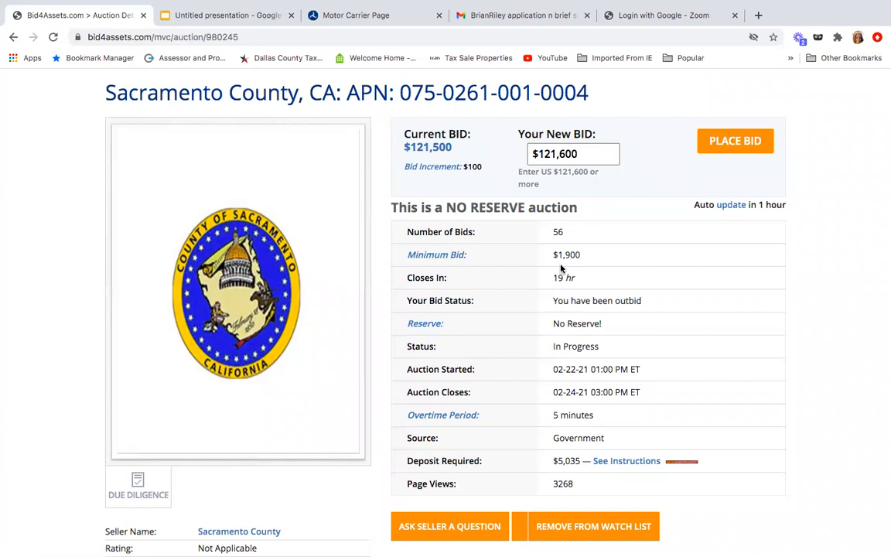
pyautogui.moveTo(470, 182)
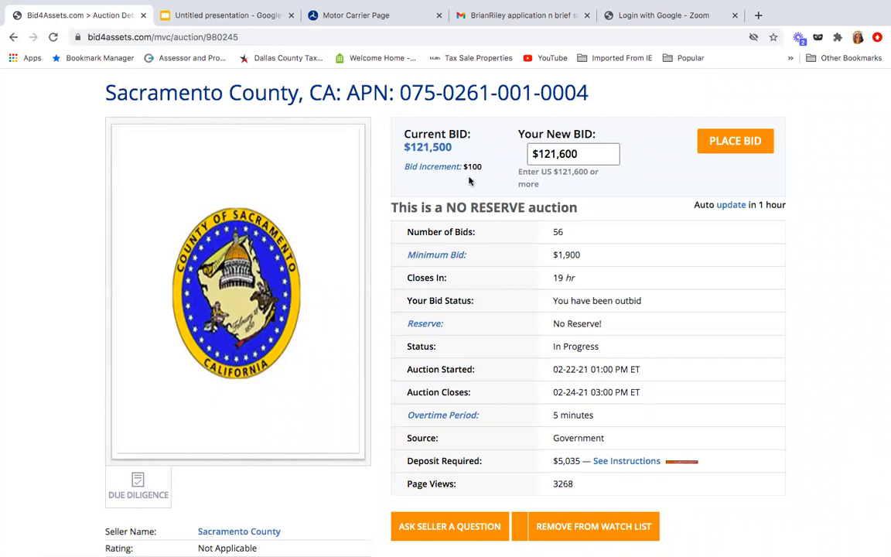
pyautogui.moveTo(473, 183)
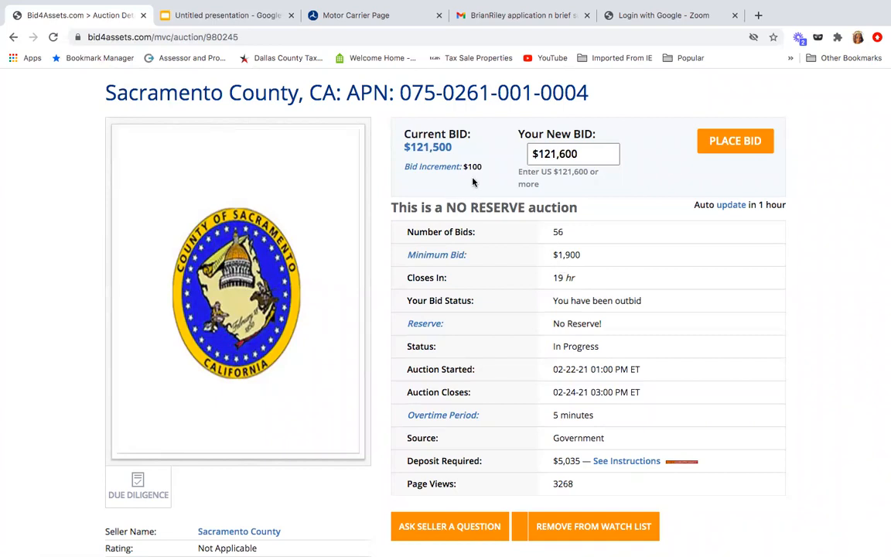
pyautogui.click(14, 37)
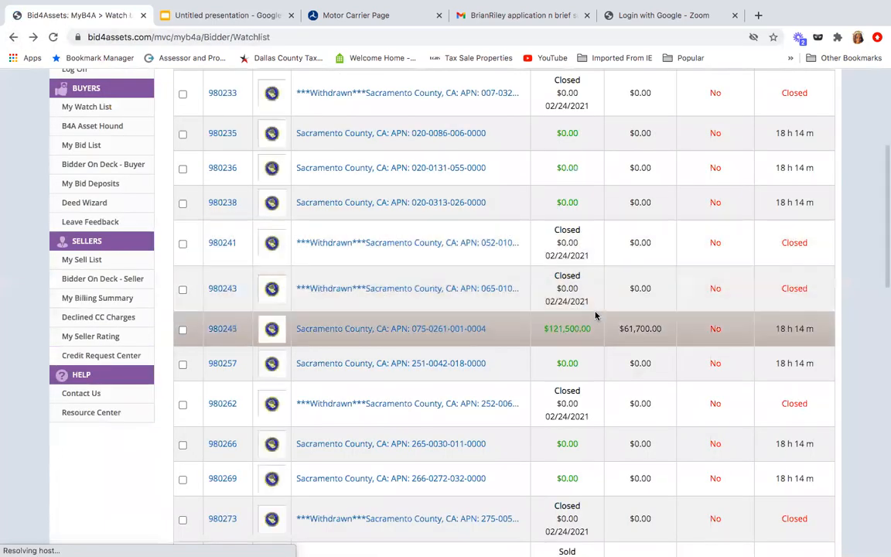
pyautogui.moveTo(630, 340)
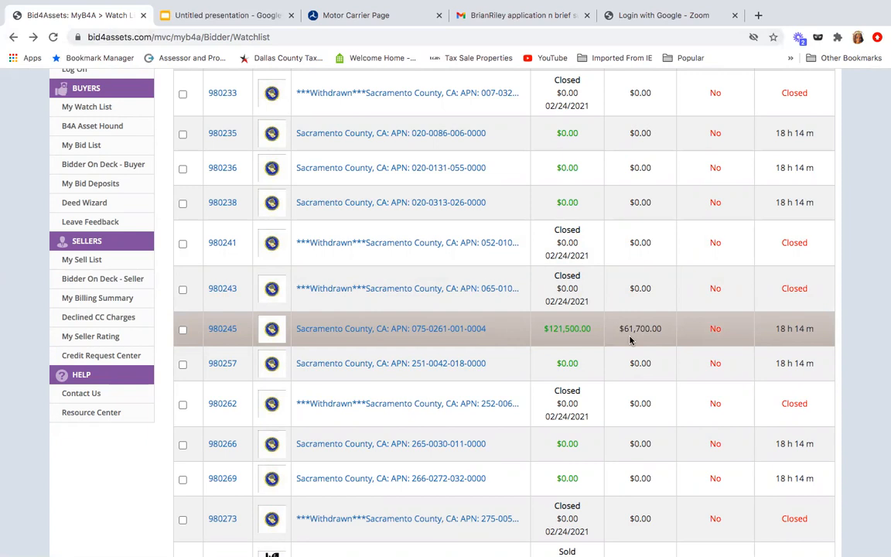
pyautogui.moveTo(634, 342)
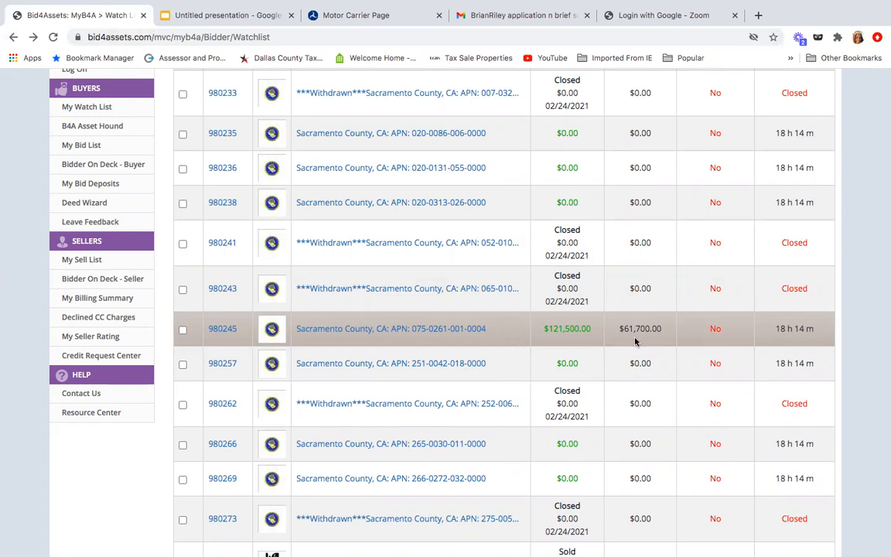
pyautogui.moveTo(630, 344)
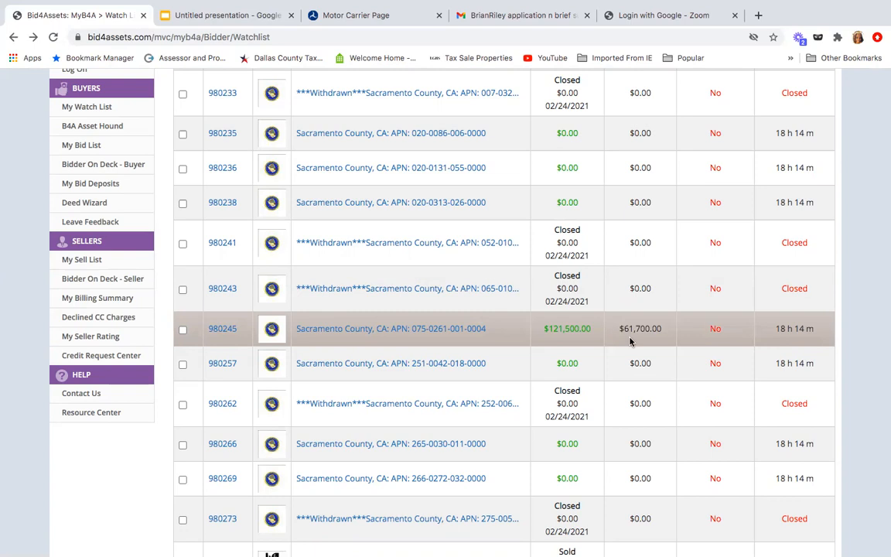
pyautogui.moveTo(778, 344)
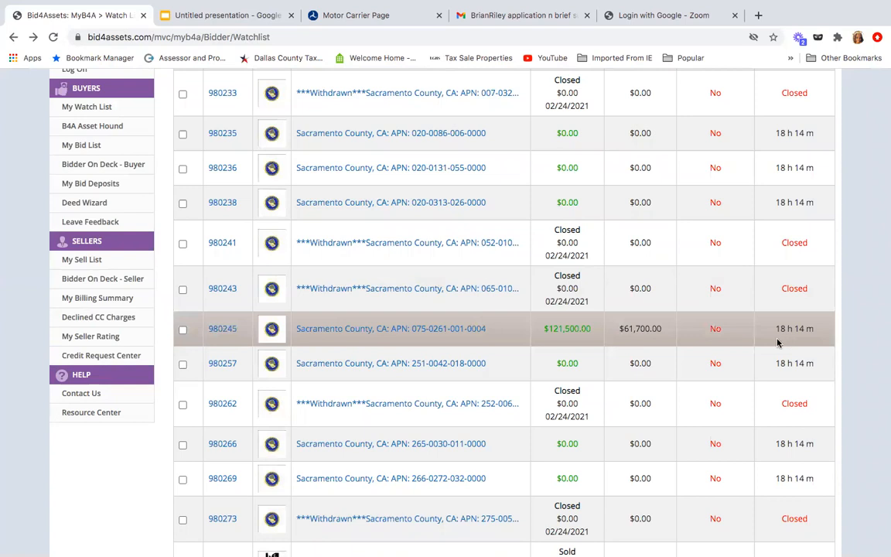
pyautogui.moveTo(795, 340)
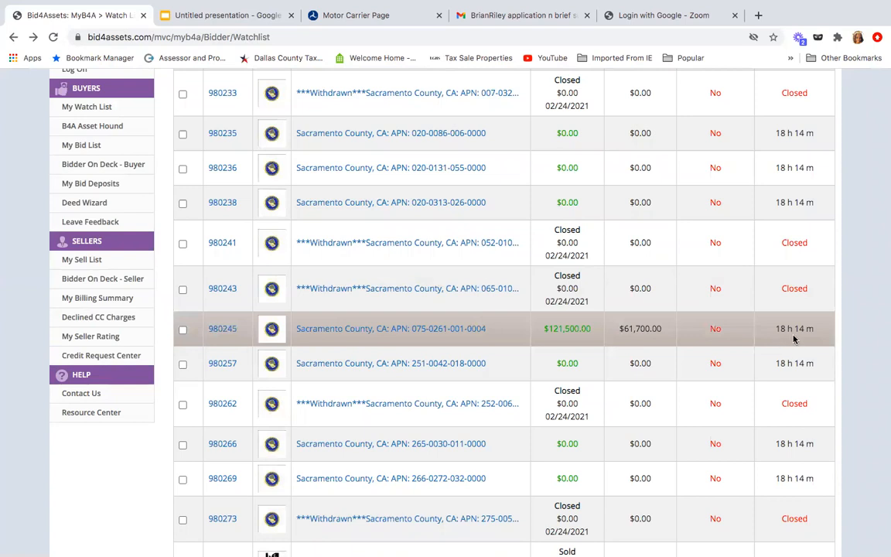
pyautogui.moveTo(719, 362)
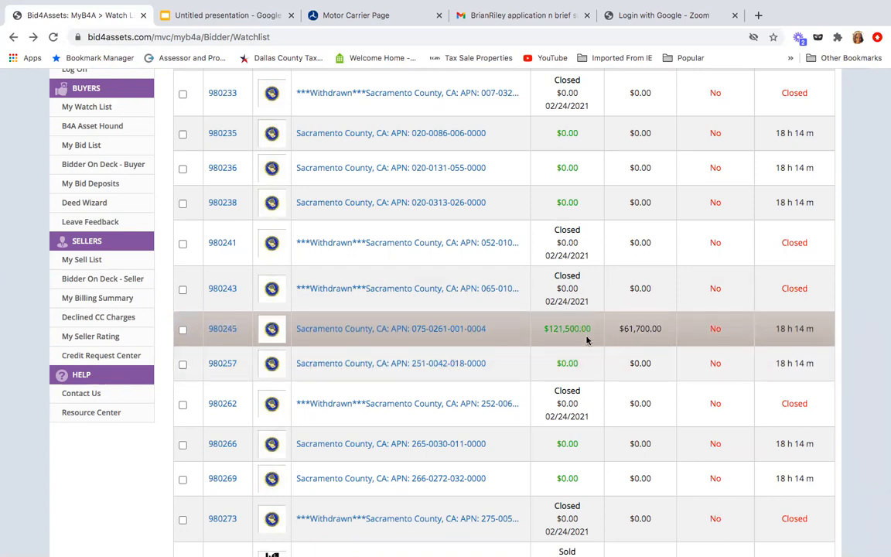
pyautogui.moveTo(572, 344)
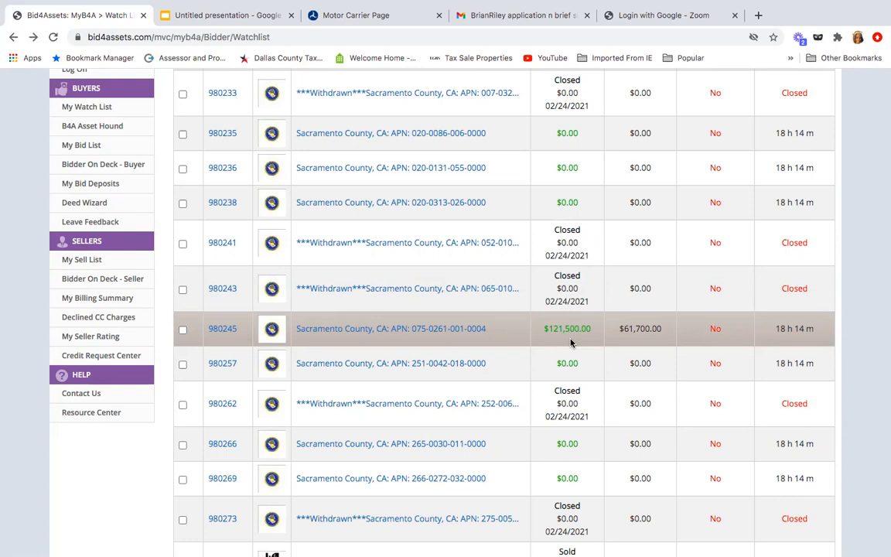
pyautogui.scroll(-3)
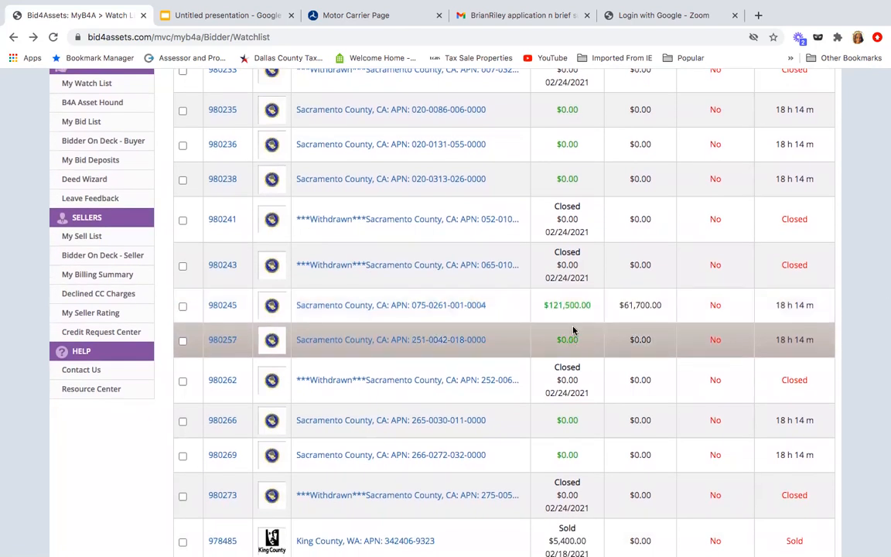
pyautogui.moveTo(566, 305)
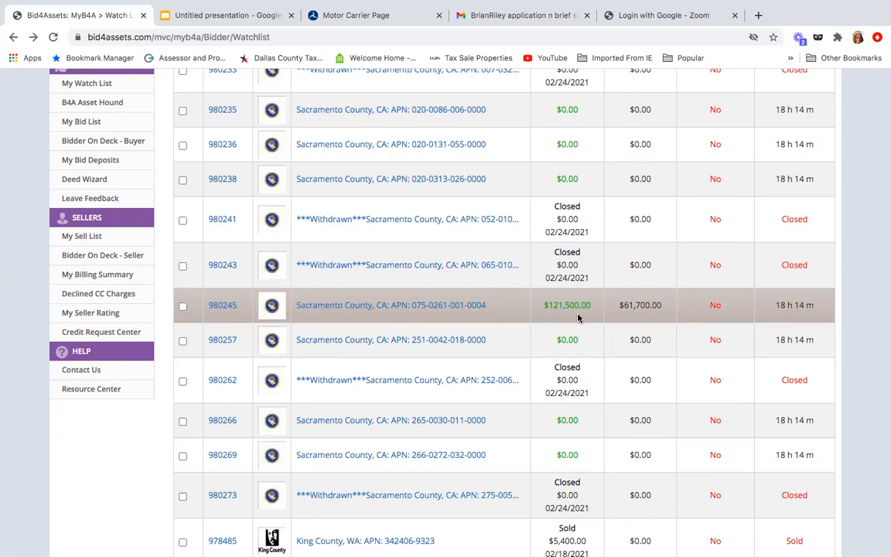
pyautogui.scroll(-3)
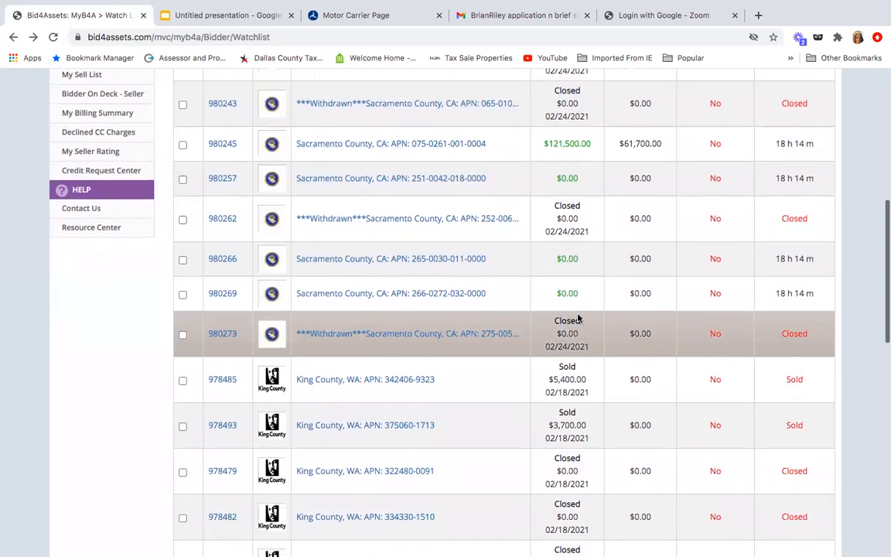
pyautogui.scroll(-3)
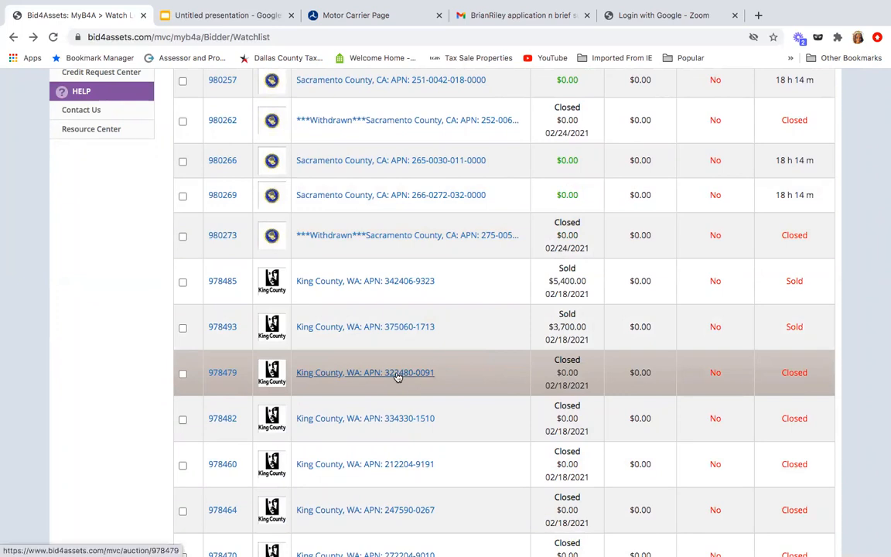
pyautogui.click(365, 371)
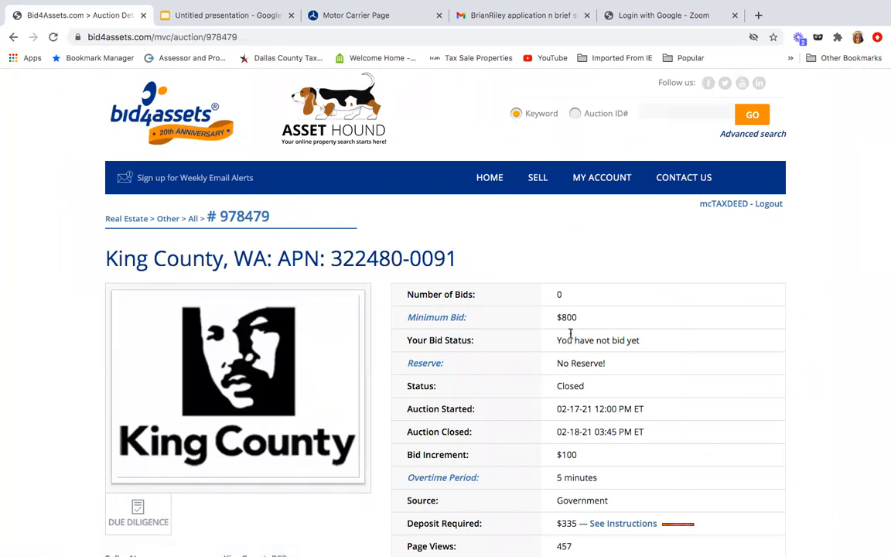
pyautogui.scroll(-3)
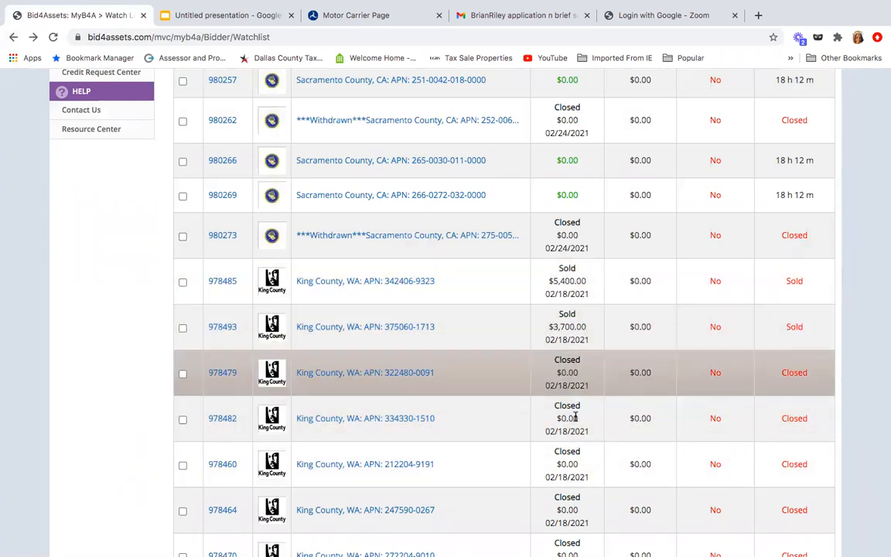
pyautogui.scroll(-3)
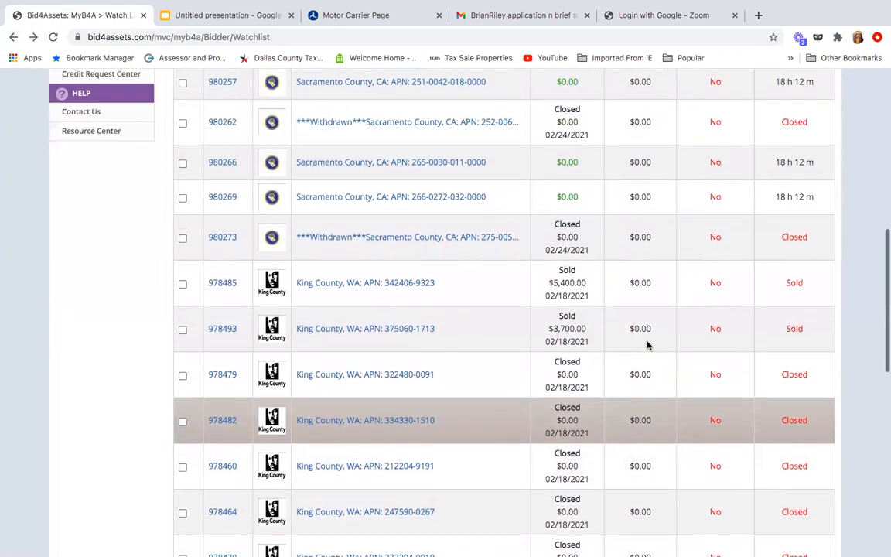
pyautogui.scroll(-3)
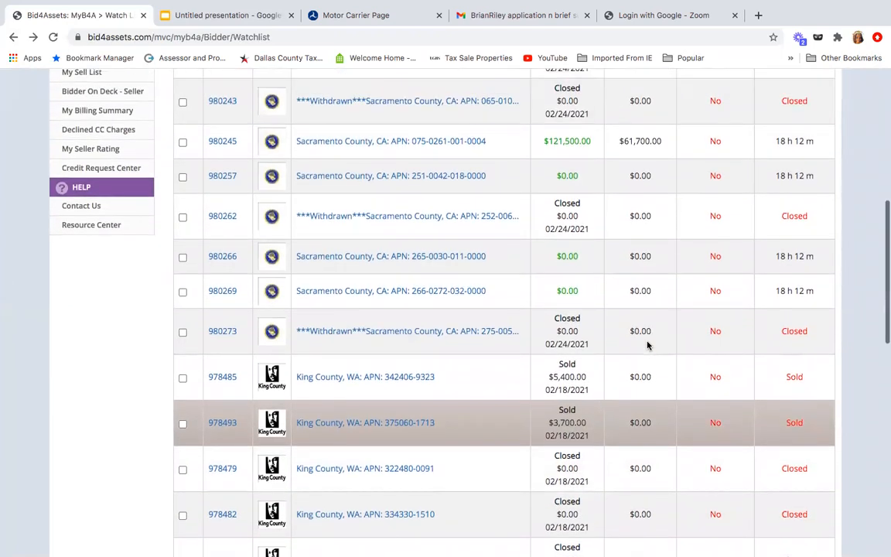
pyautogui.scroll(-3)
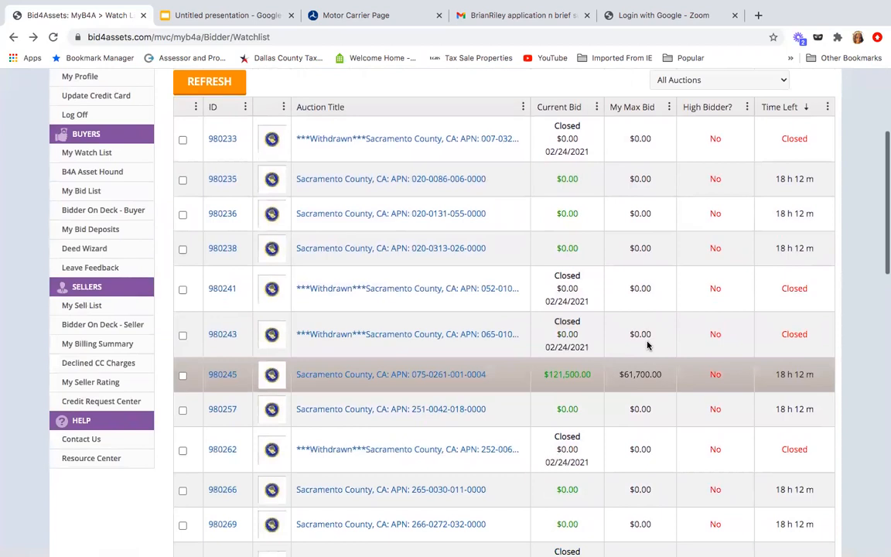
pyautogui.scroll(-3)
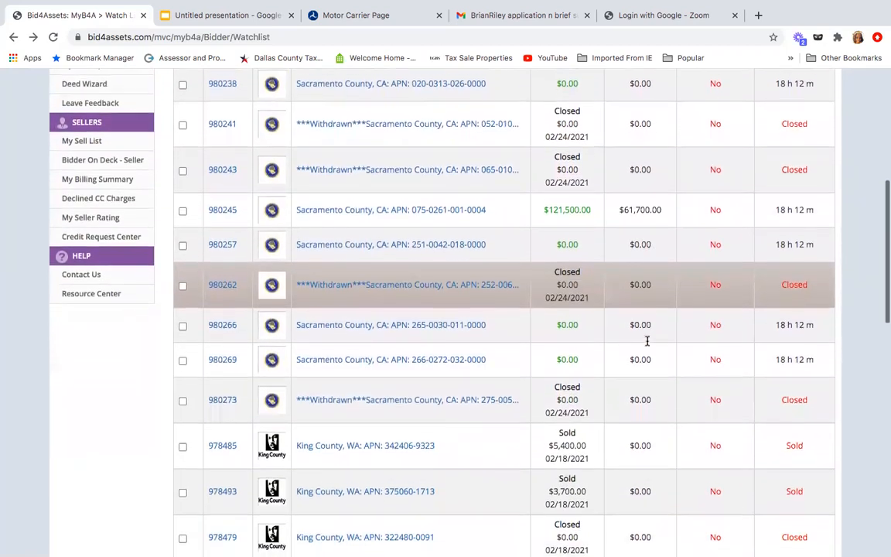
pyautogui.scroll(-3)
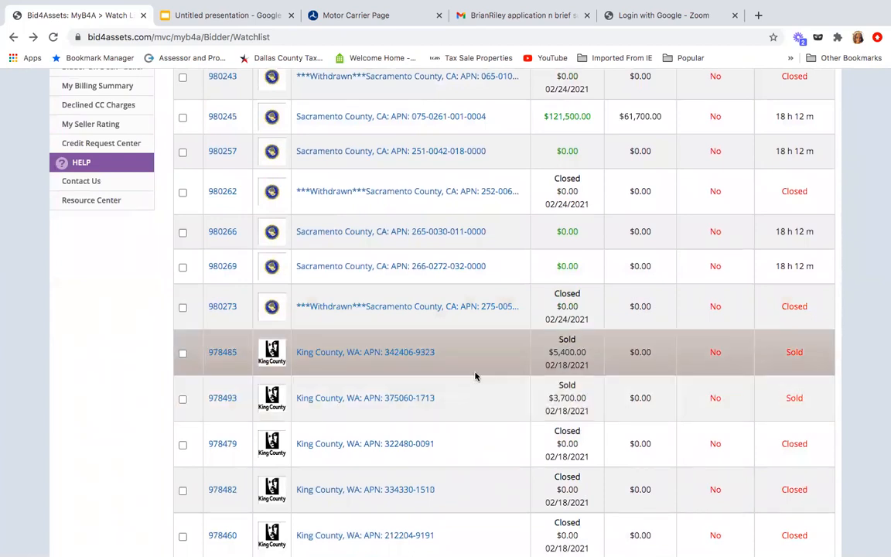
pyautogui.moveTo(449, 365)
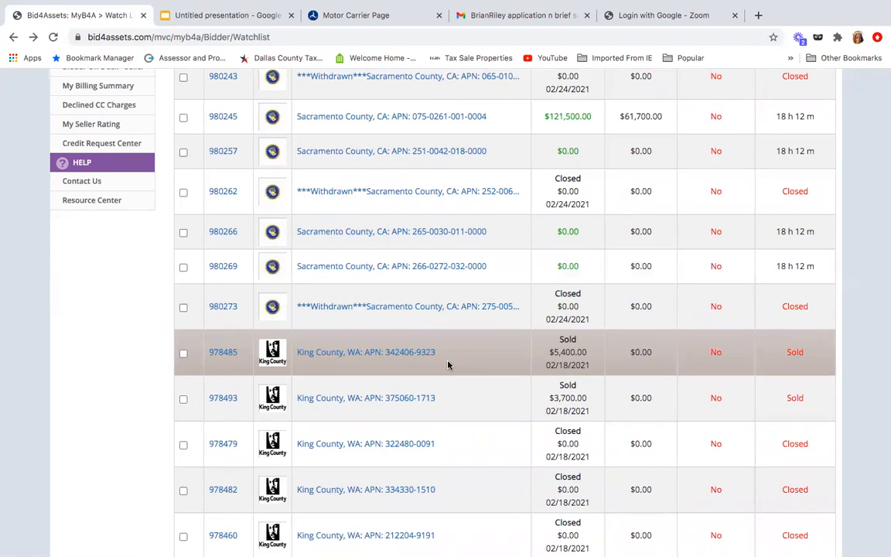
pyautogui.scroll(-3)
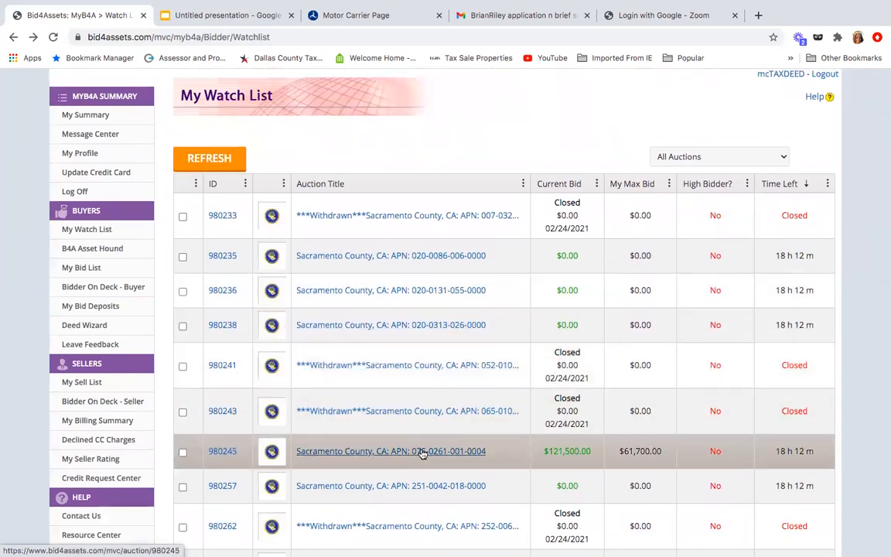
pyautogui.click(390, 452)
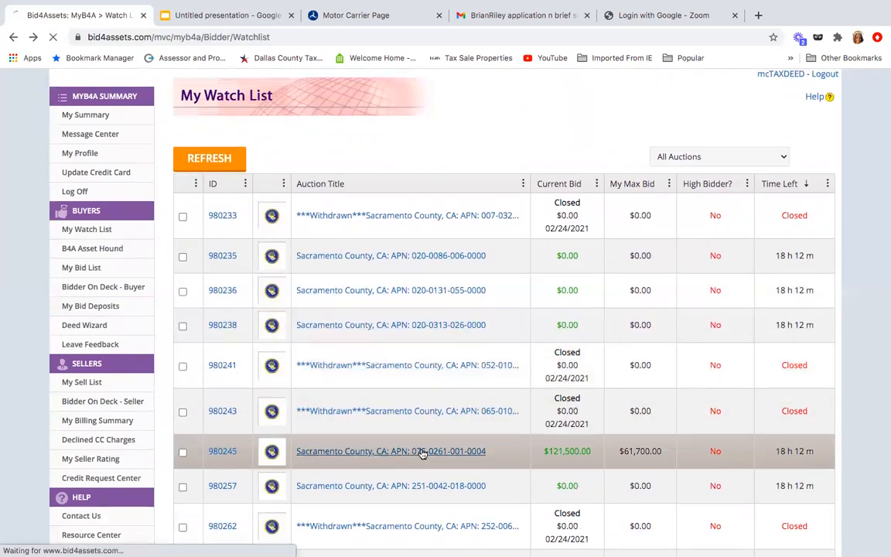
pyautogui.click(389, 451)
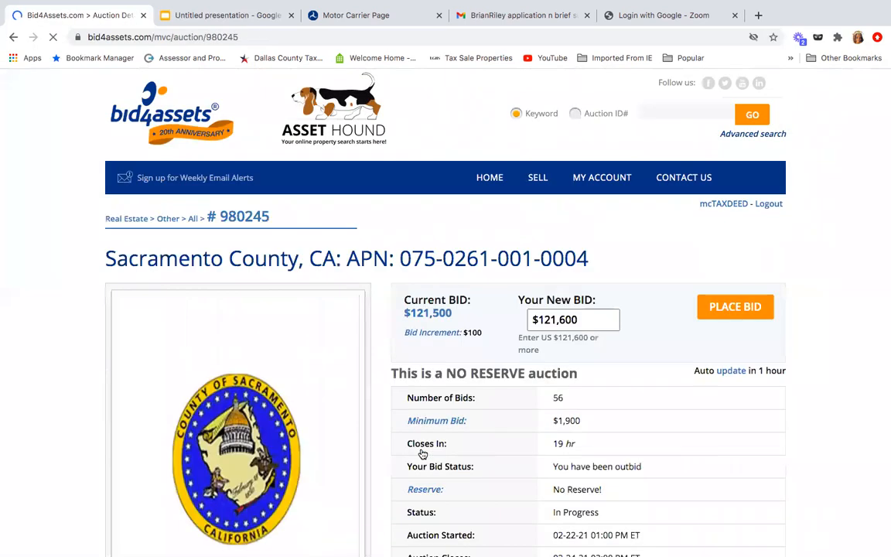
pyautogui.scroll(-3)
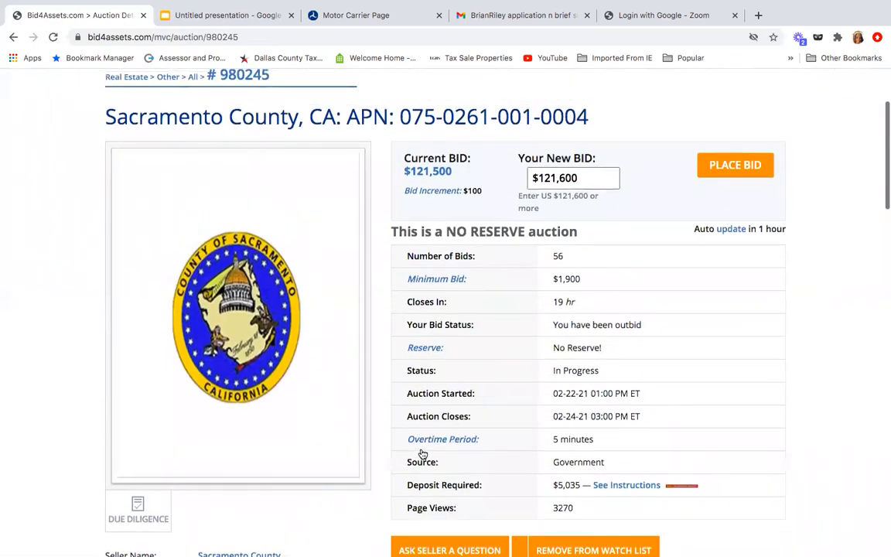
pyautogui.scroll(-3)
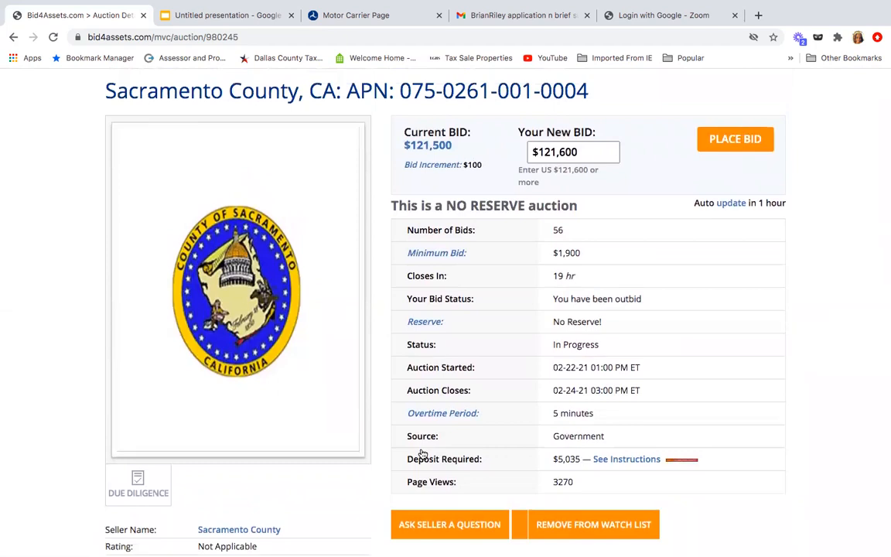
pyautogui.moveTo(479, 320)
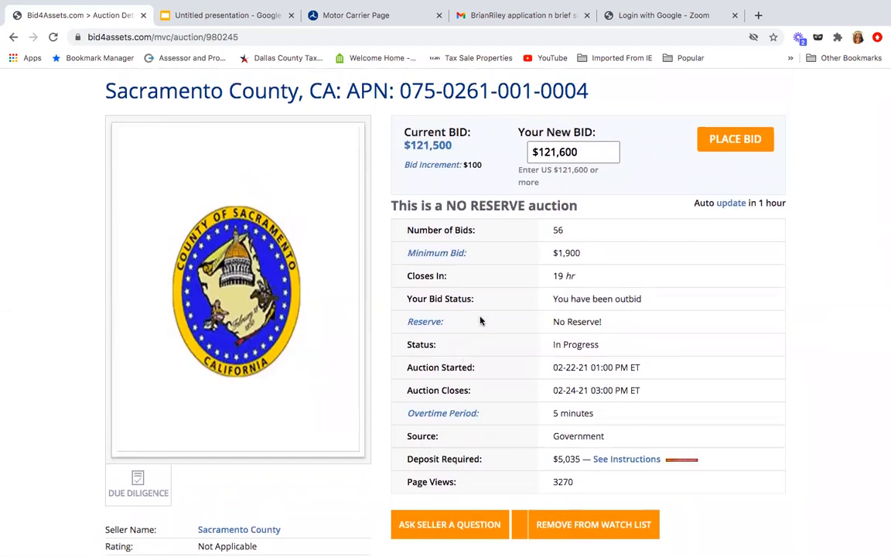
pyautogui.moveTo(594, 256)
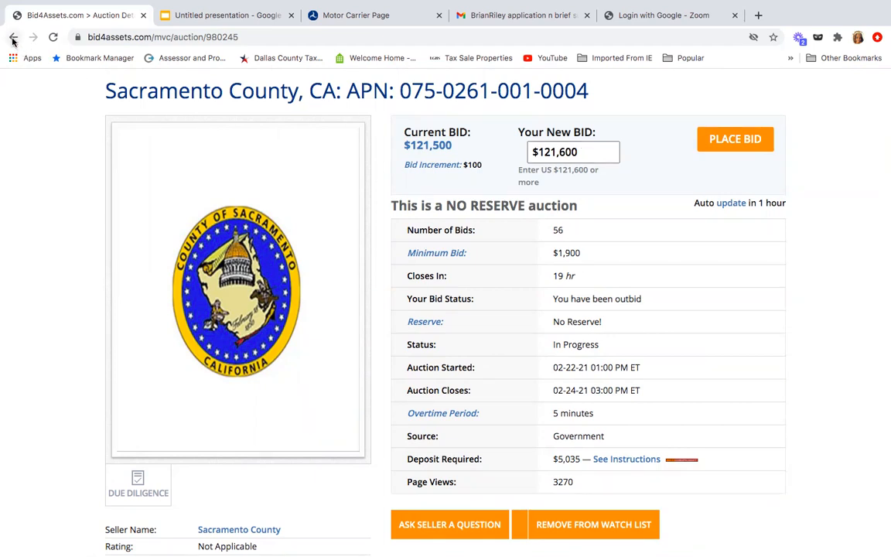
pyautogui.click(12, 37)
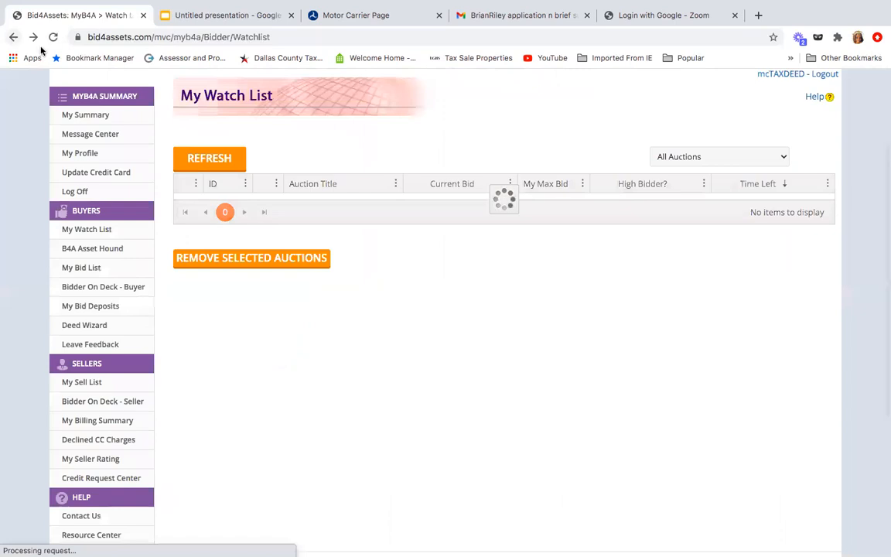
pyautogui.click(208, 158)
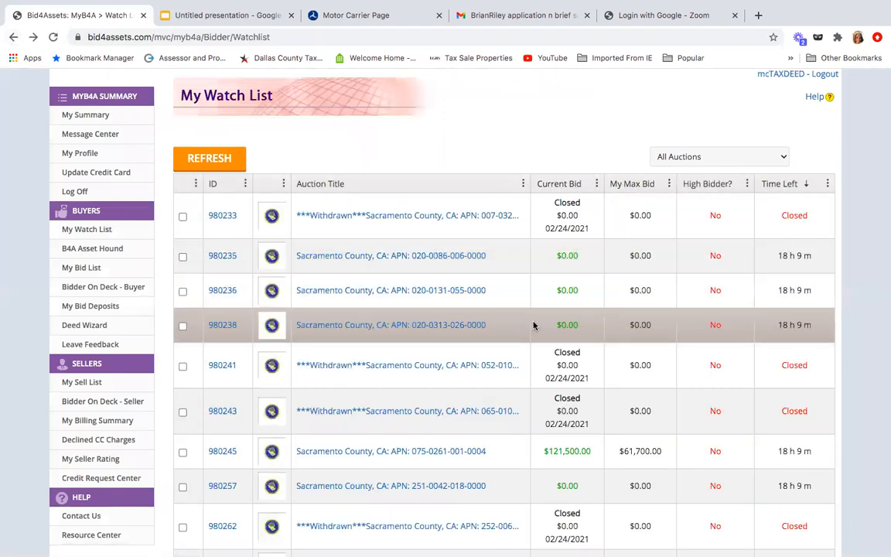
pyautogui.scroll(-3)
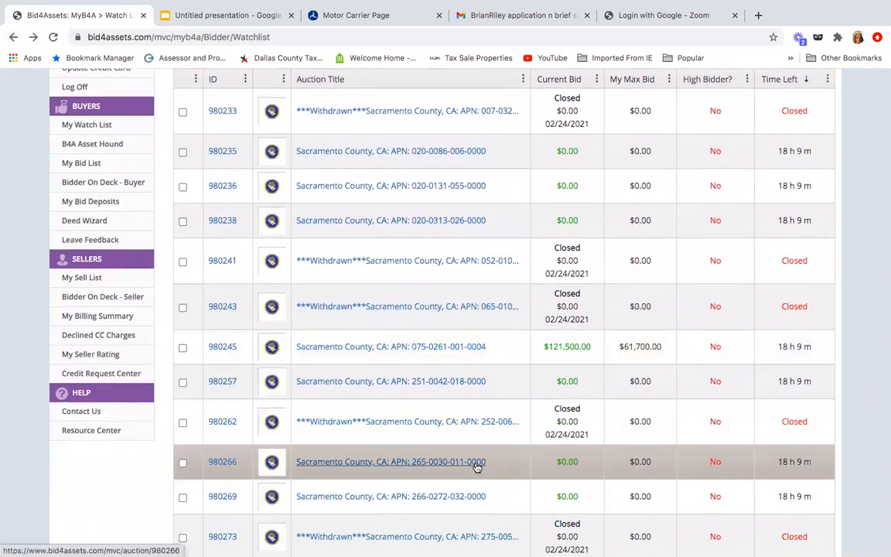
pyautogui.click(389, 461)
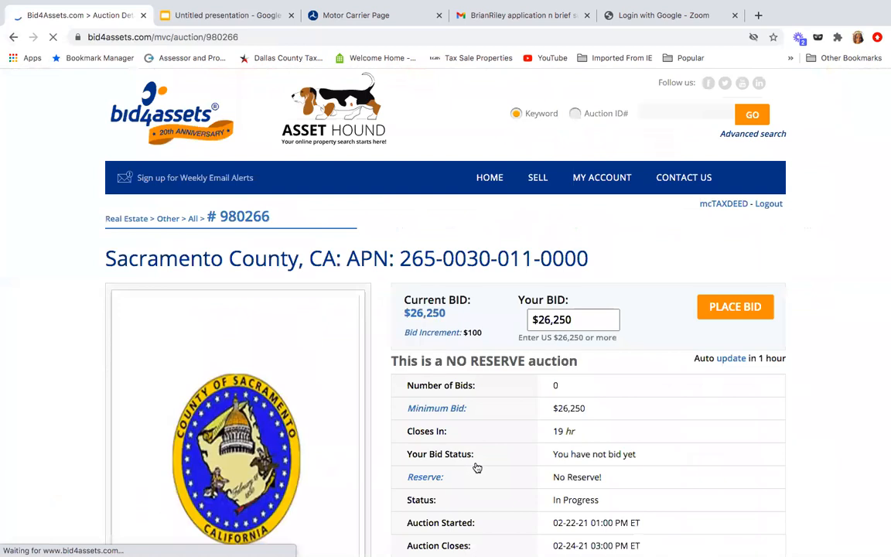
pyautogui.scroll(-3)
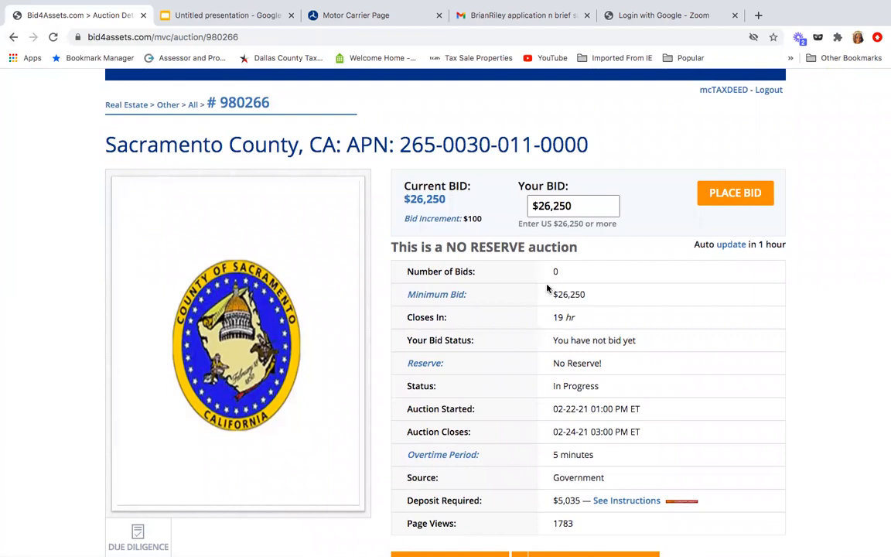
pyautogui.moveTo(553, 327)
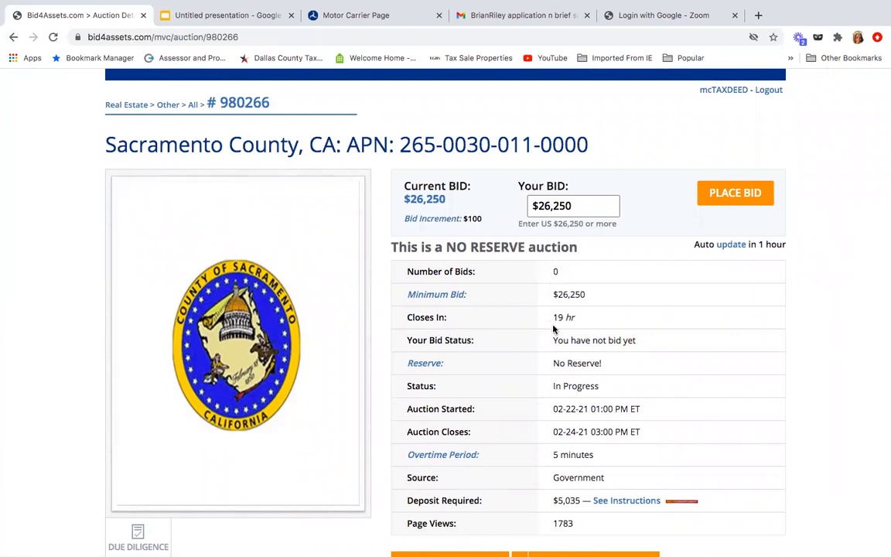
pyautogui.moveTo(589, 315)
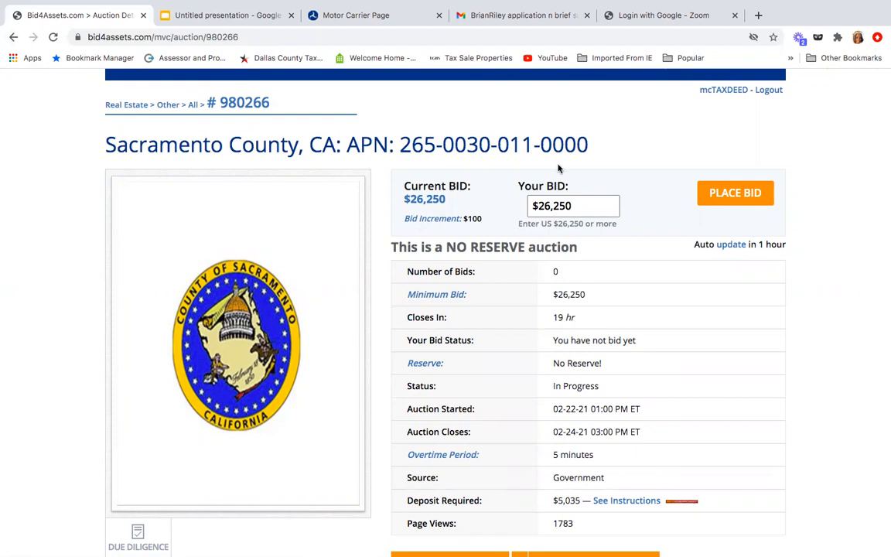
pyautogui.moveTo(631, 334)
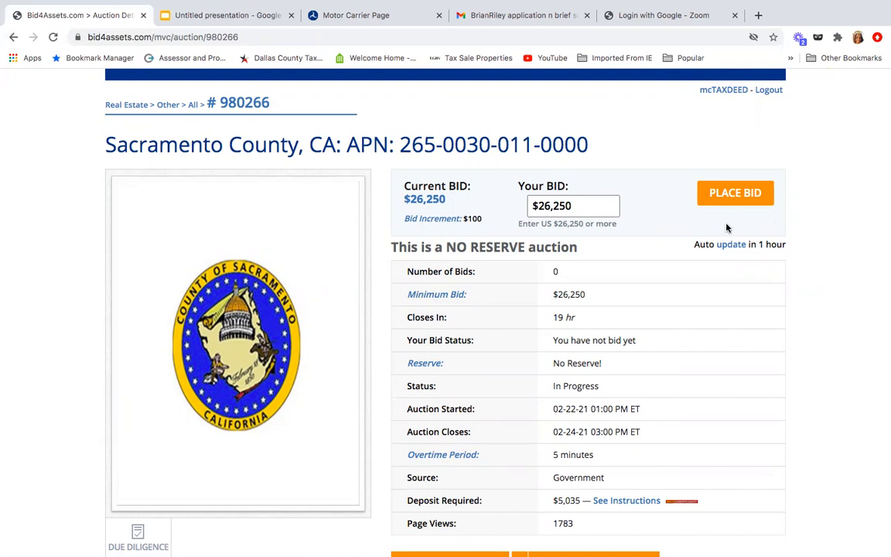
pyautogui.moveTo(689, 296)
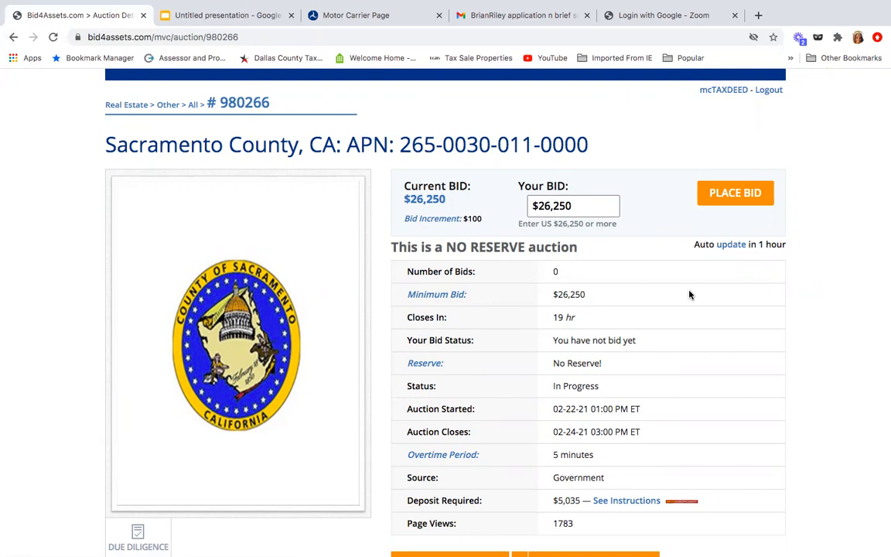
pyautogui.moveTo(85, 86)
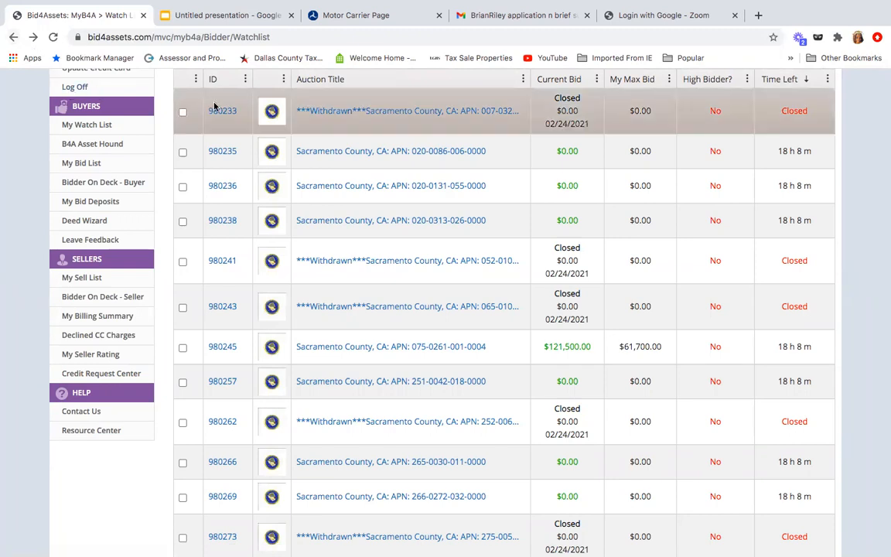
pyautogui.moveTo(379, 347)
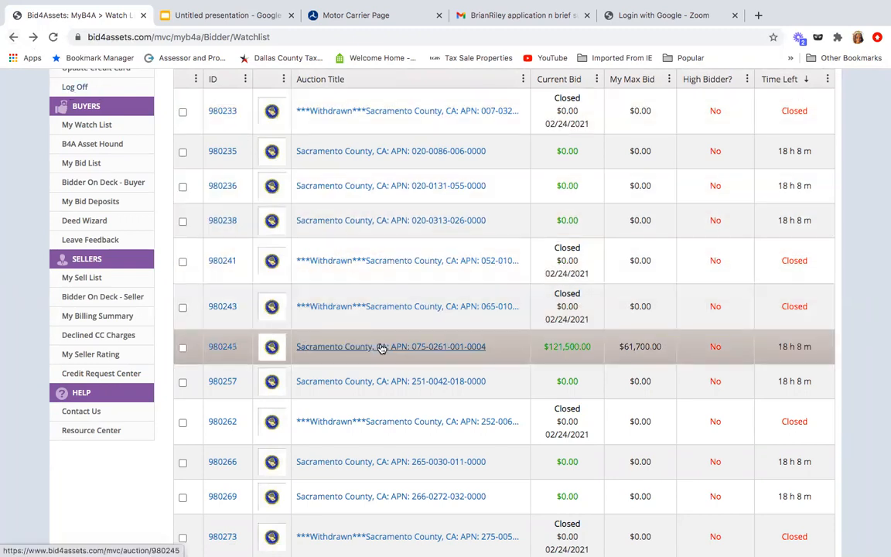
pyautogui.scroll(-3)
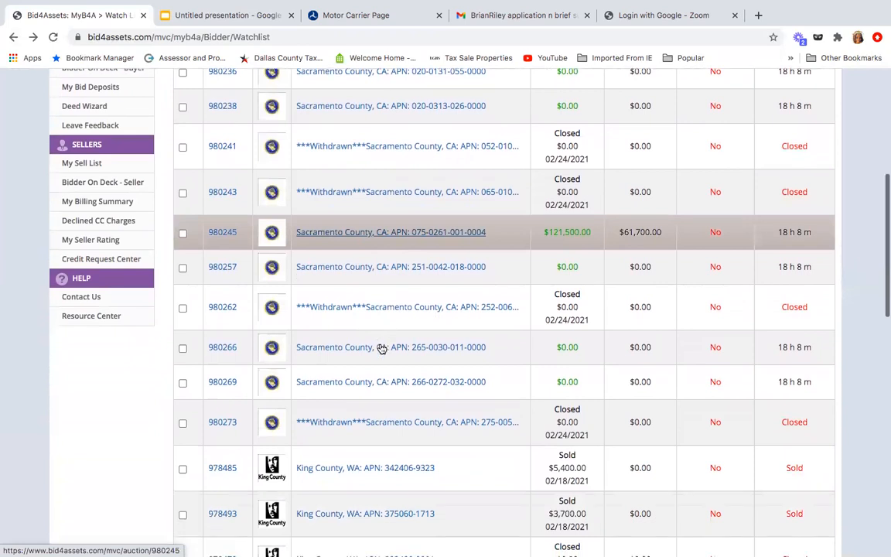
pyautogui.scroll(-3)
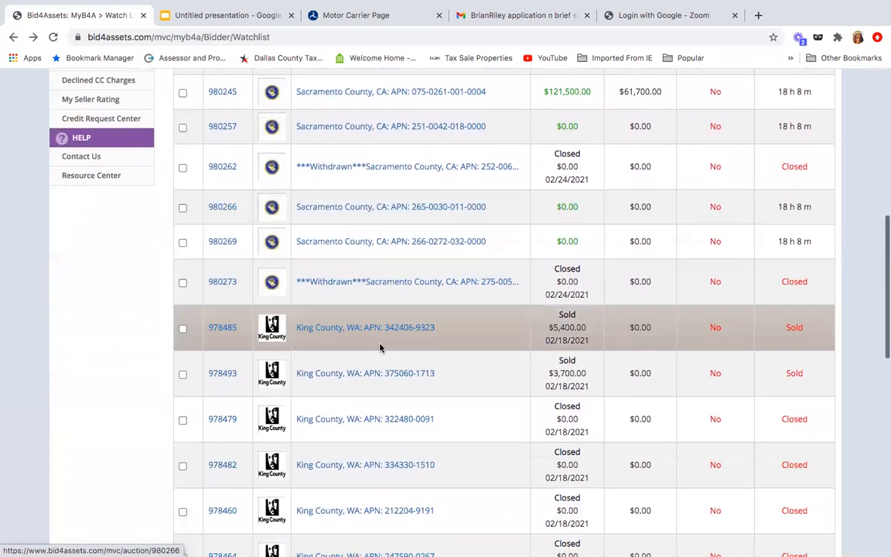
pyautogui.scroll(-3)
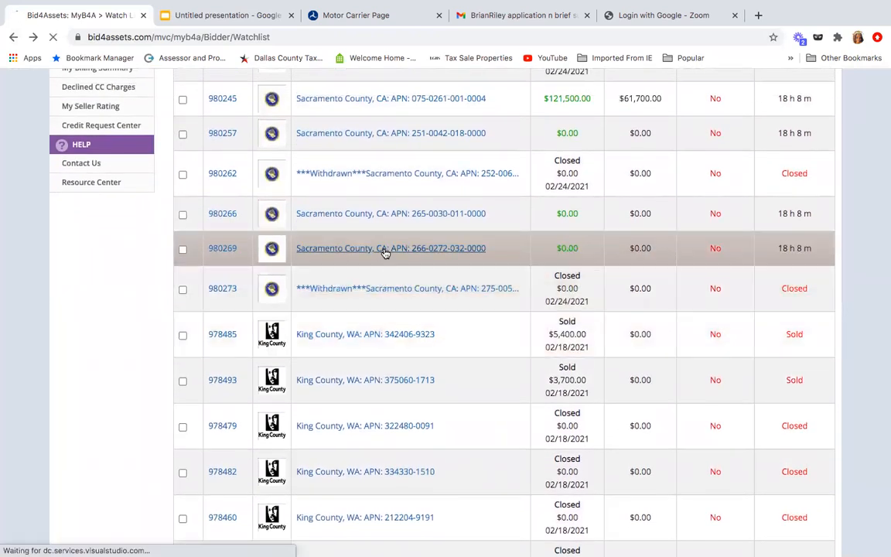
pyautogui.click(389, 248)
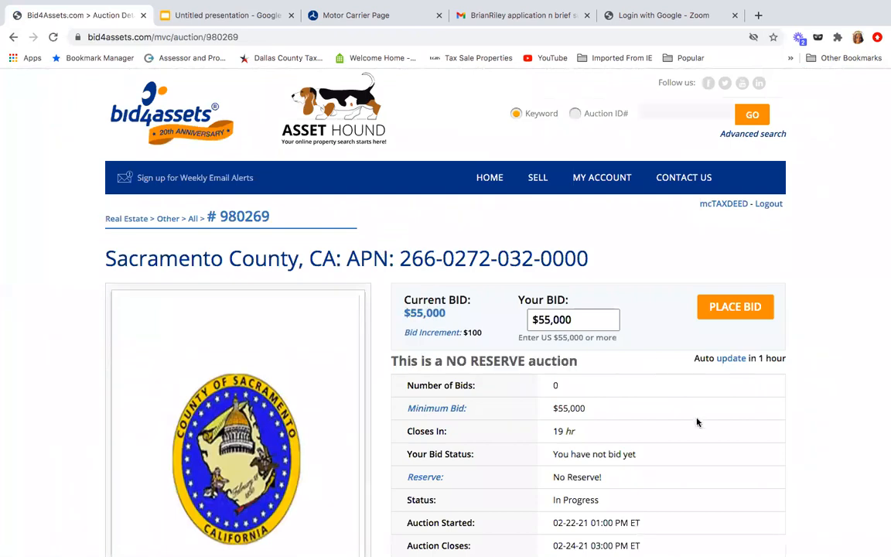
pyautogui.moveTo(619, 415)
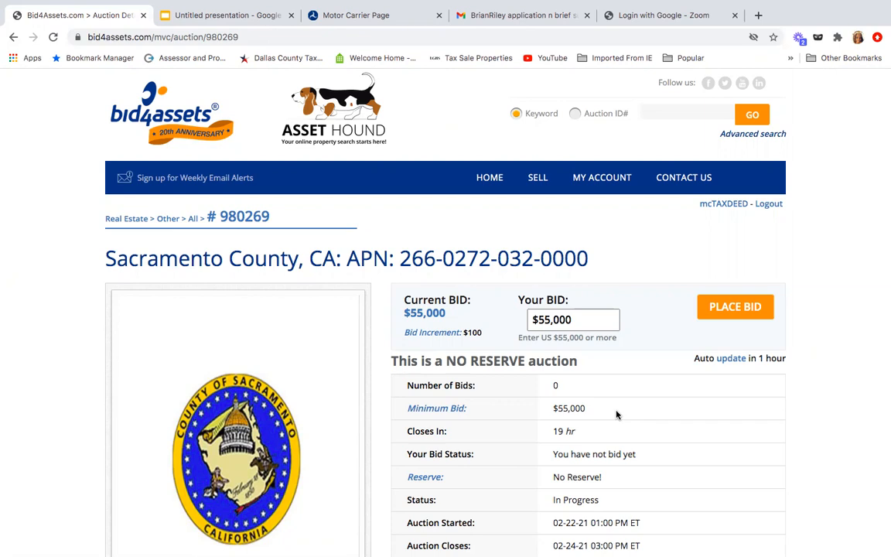
pyautogui.moveTo(461, 282)
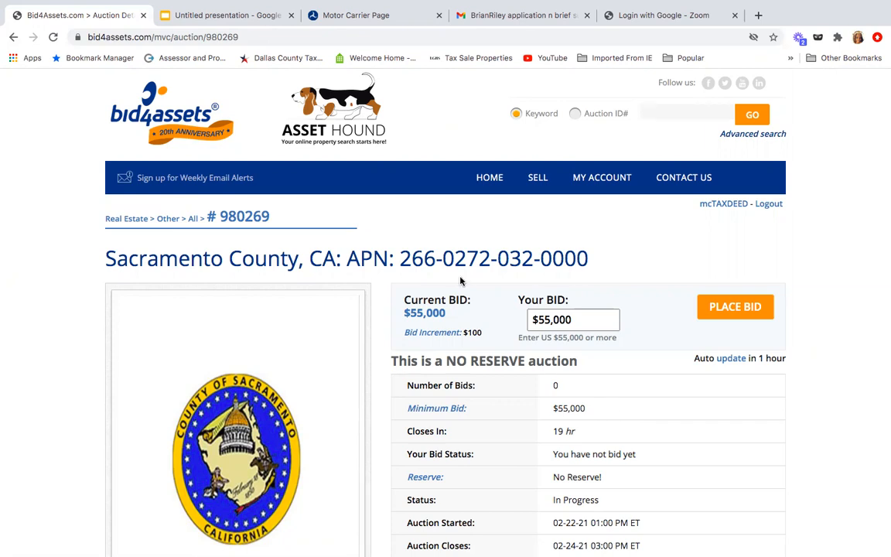
pyautogui.click(572, 319)
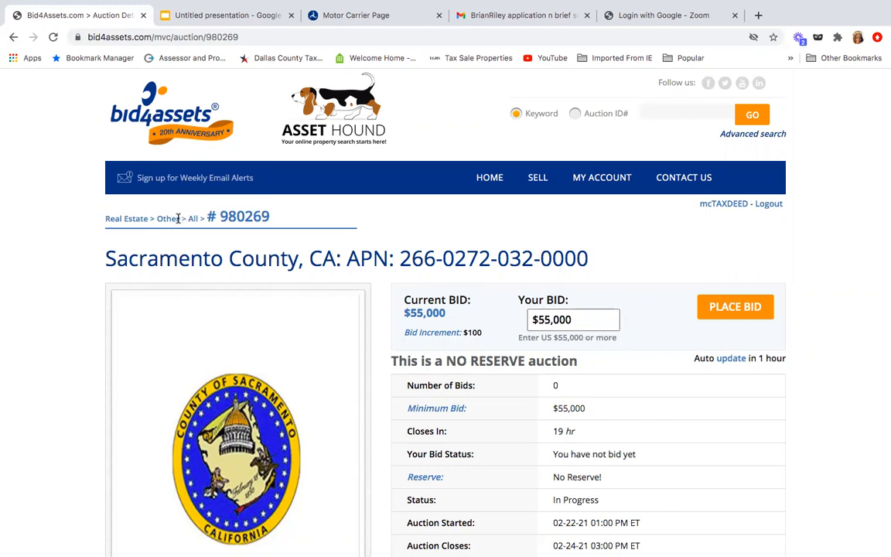
pyautogui.moveTo(127, 218)
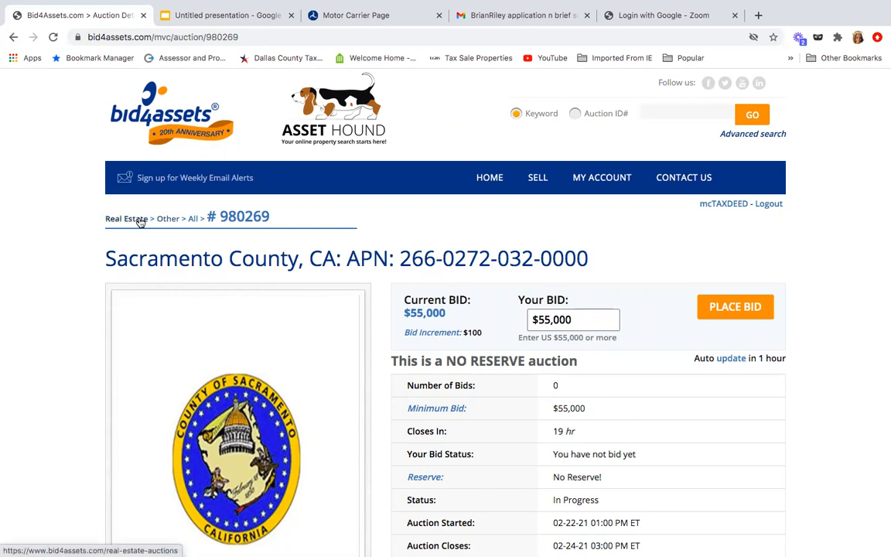
# - Return to the home page via the Real Estate auctions listing
pyautogui.click(127, 216)
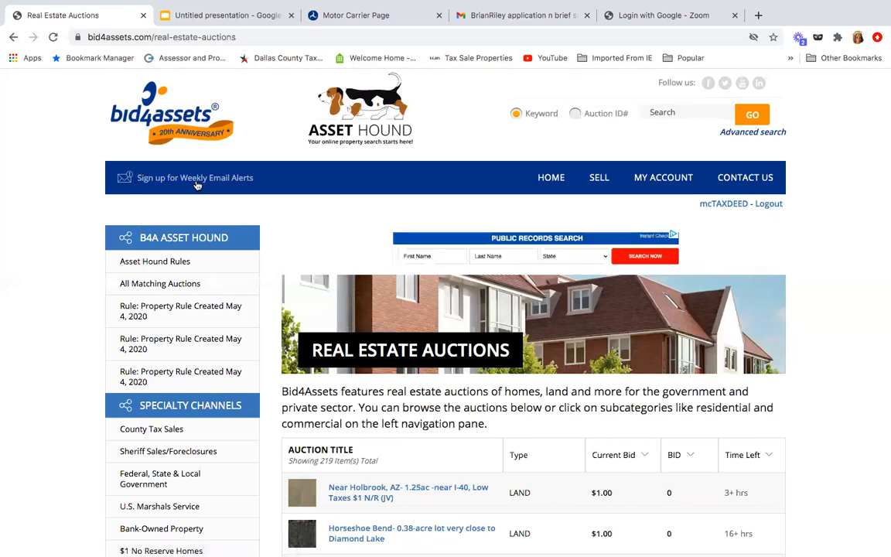
pyautogui.scroll(-3)
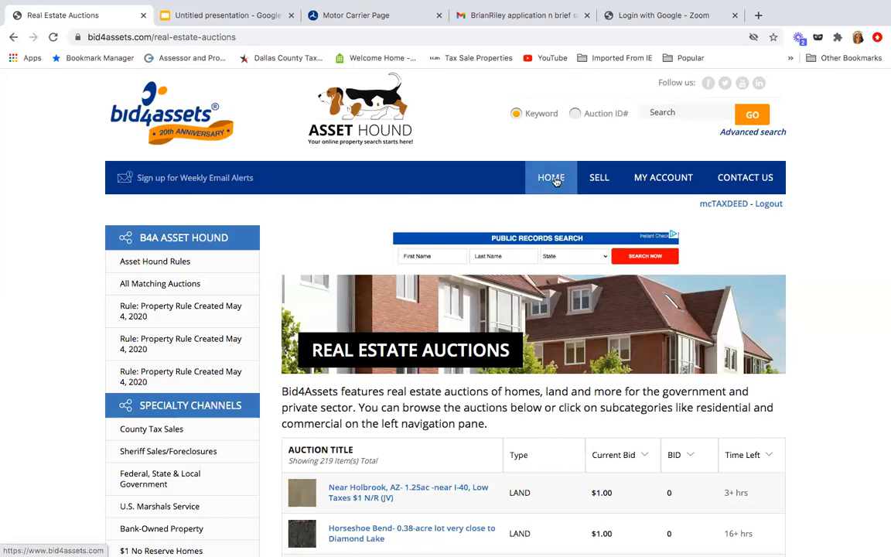
pyautogui.click(550, 177)
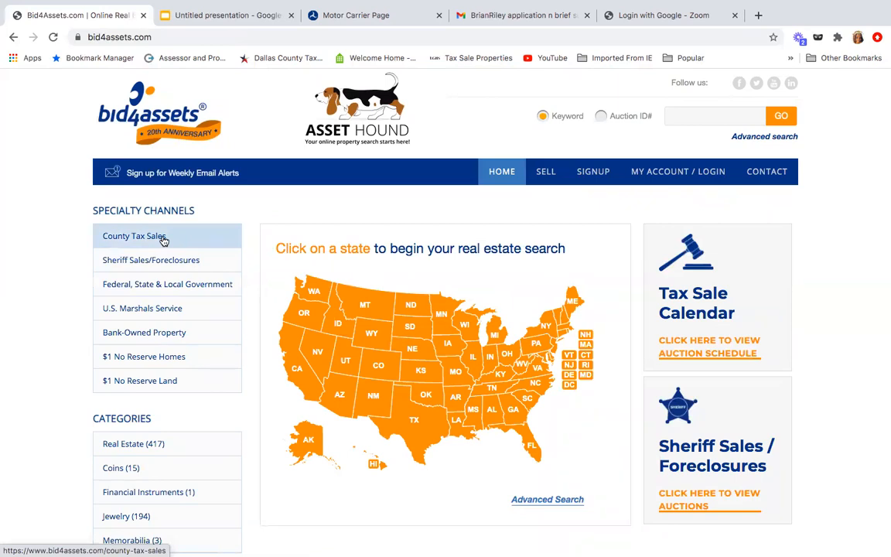
# - Go to County Tax Sales again and bring the Auction Calendar 2021 into view
pyautogui.click(133, 235)
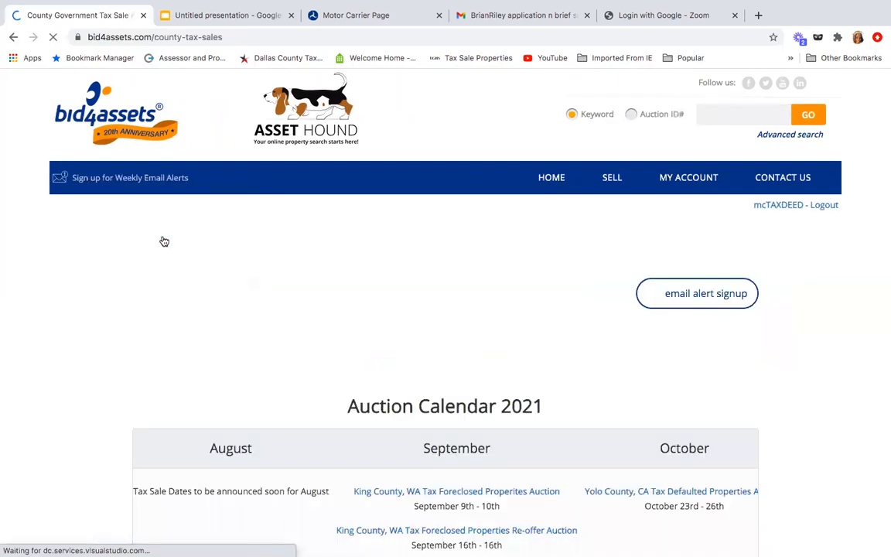
pyautogui.scroll(-3)
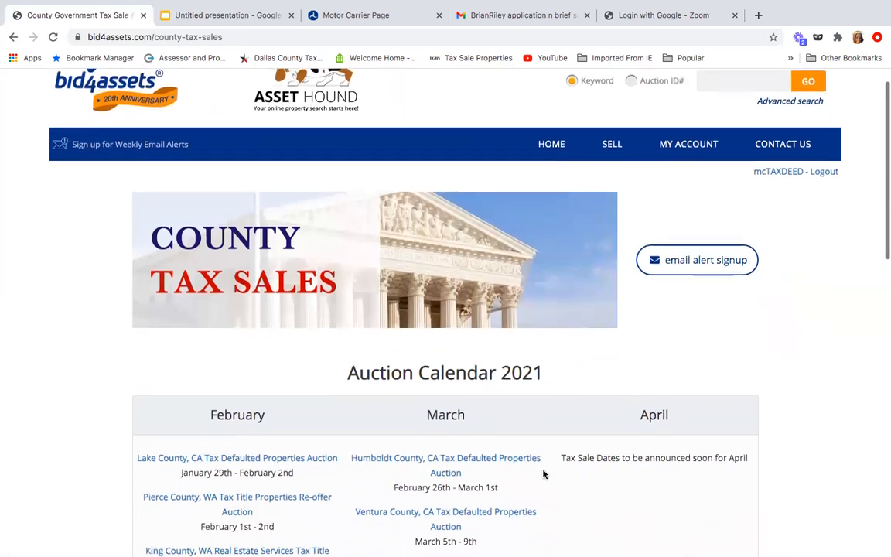
pyautogui.scroll(-3)
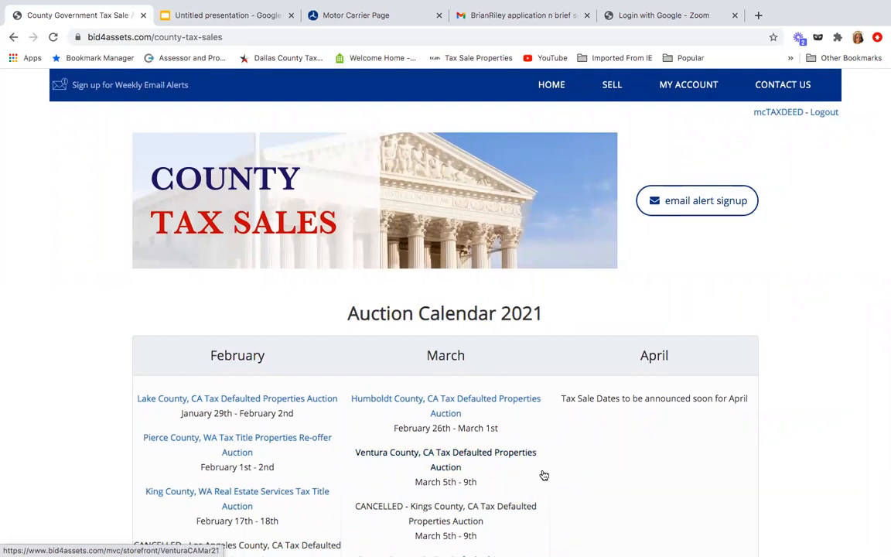
pyautogui.scroll(-3)
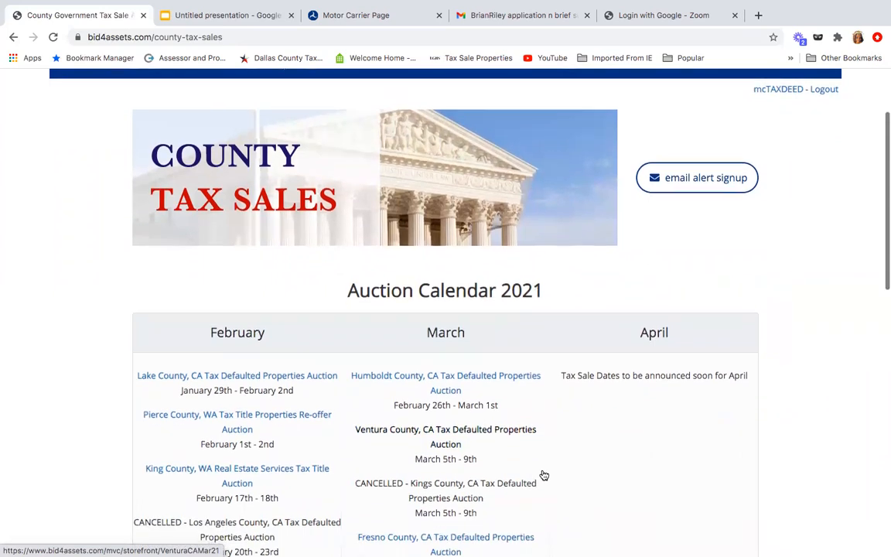
pyautogui.scroll(-3)
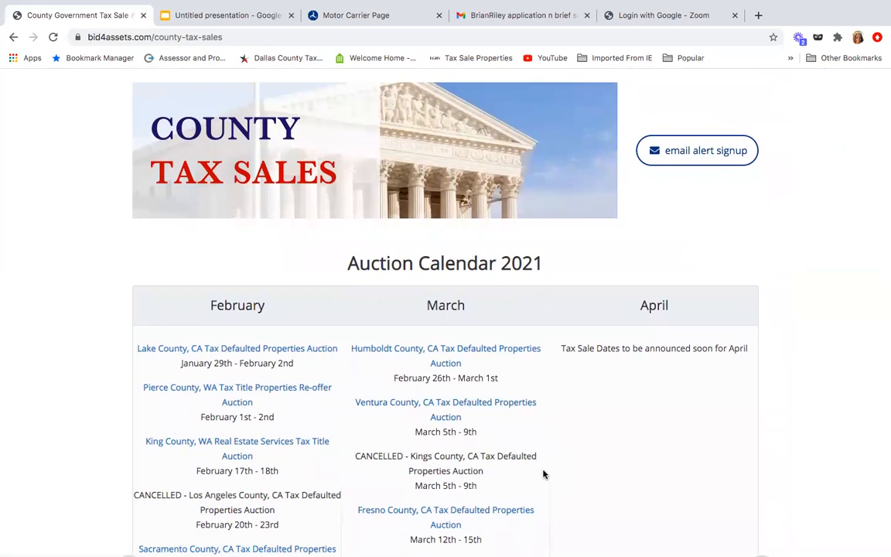